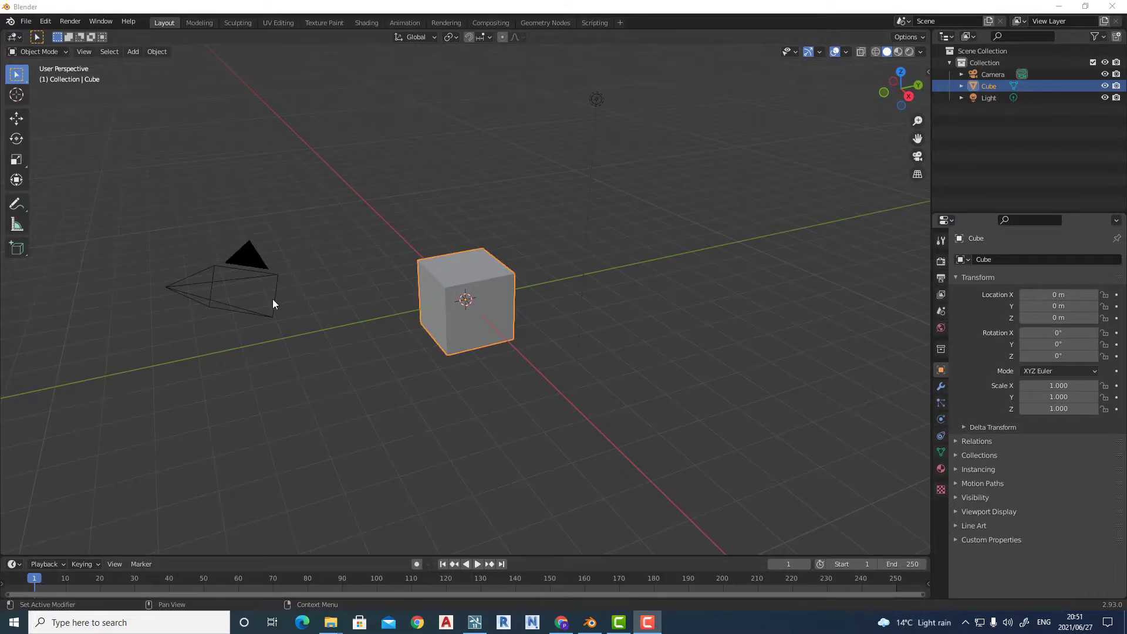
mouse_move(321, 273)
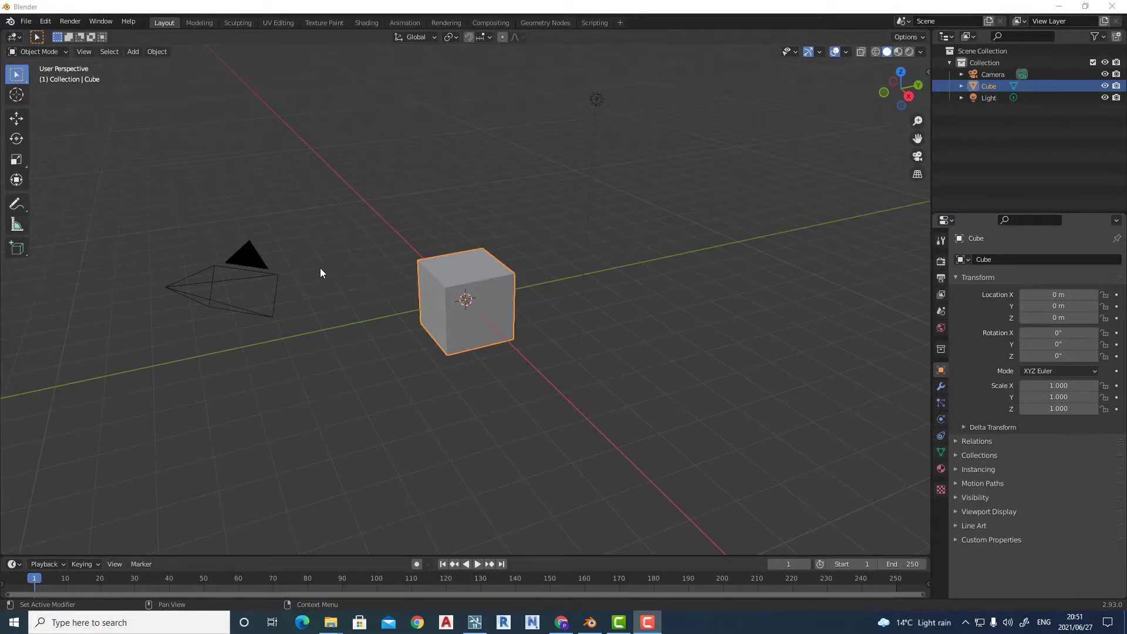
mouse_move(306, 270)
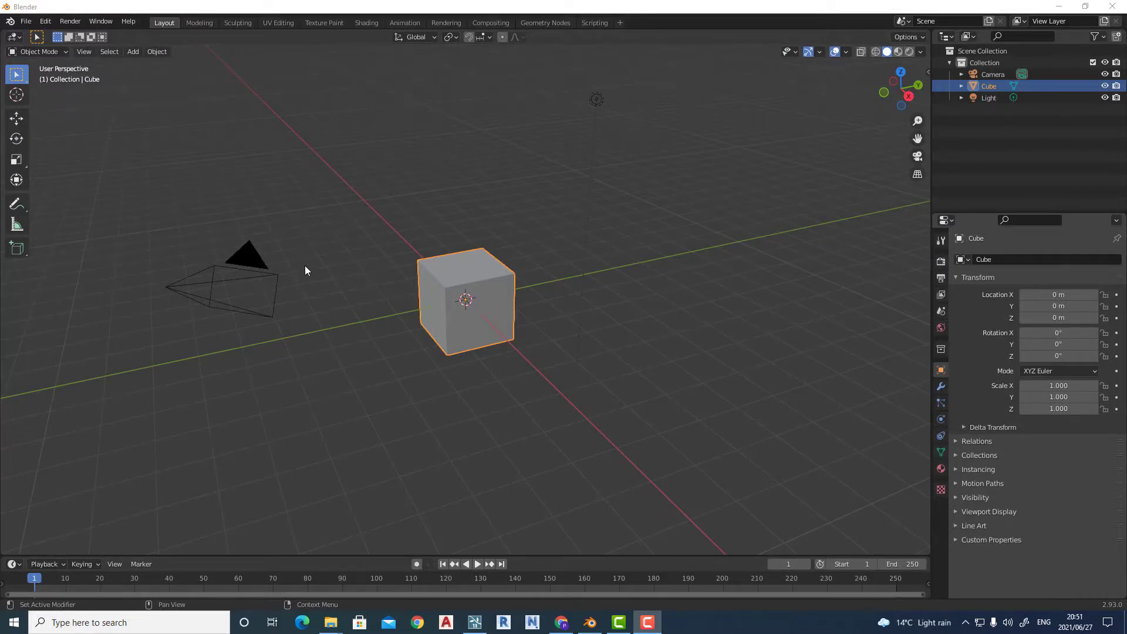
mouse_move(325, 245)
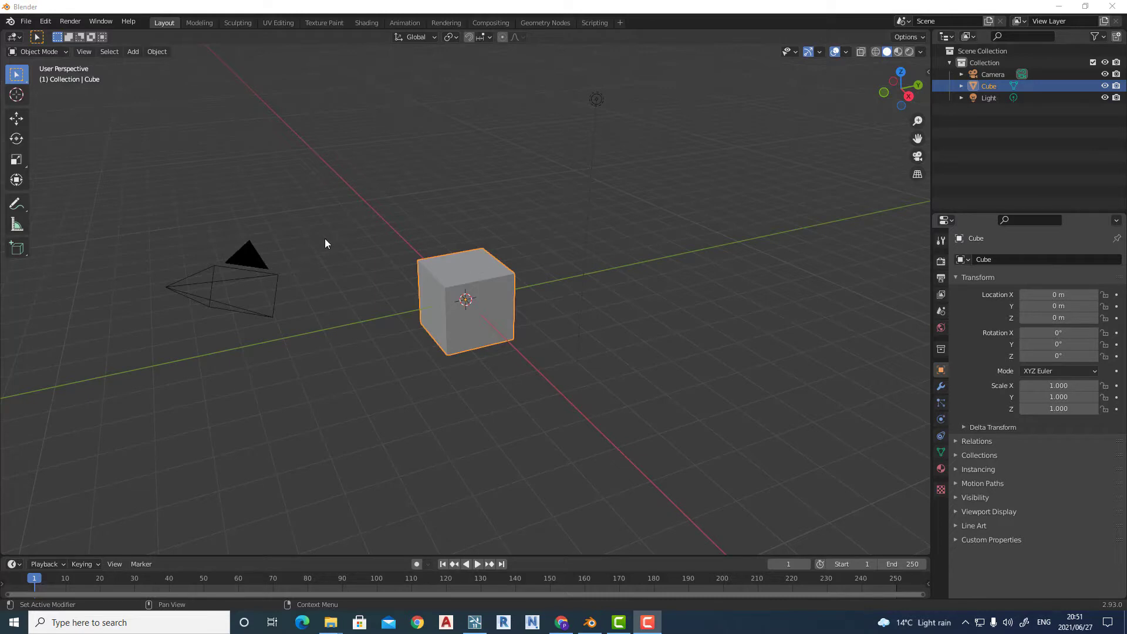
mouse_move(264, 236)
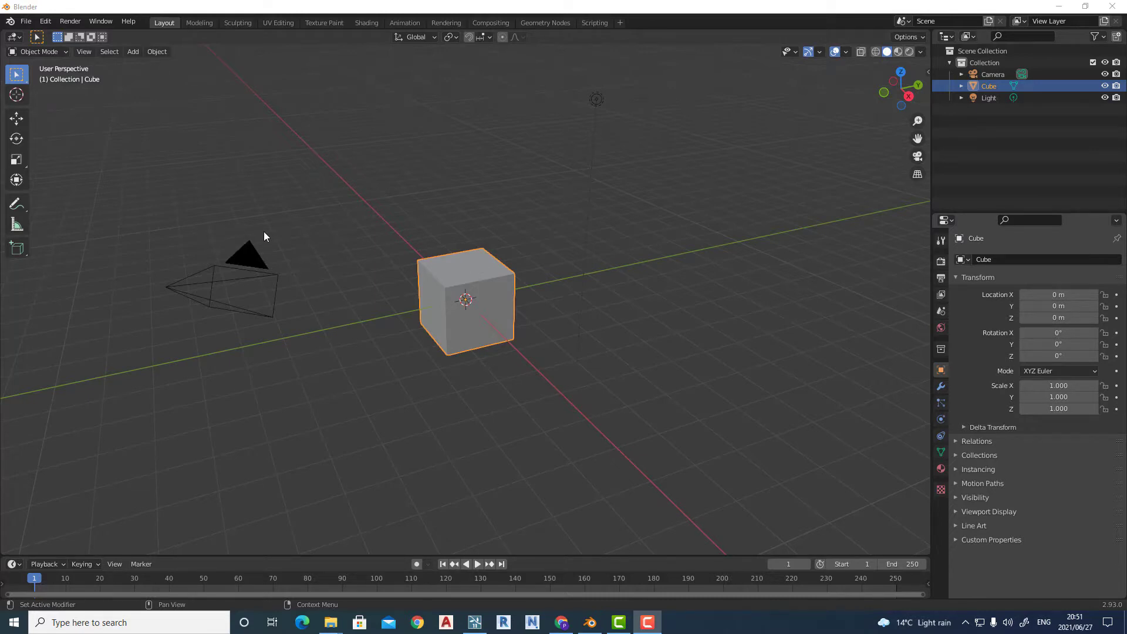
mouse_move(262, 241)
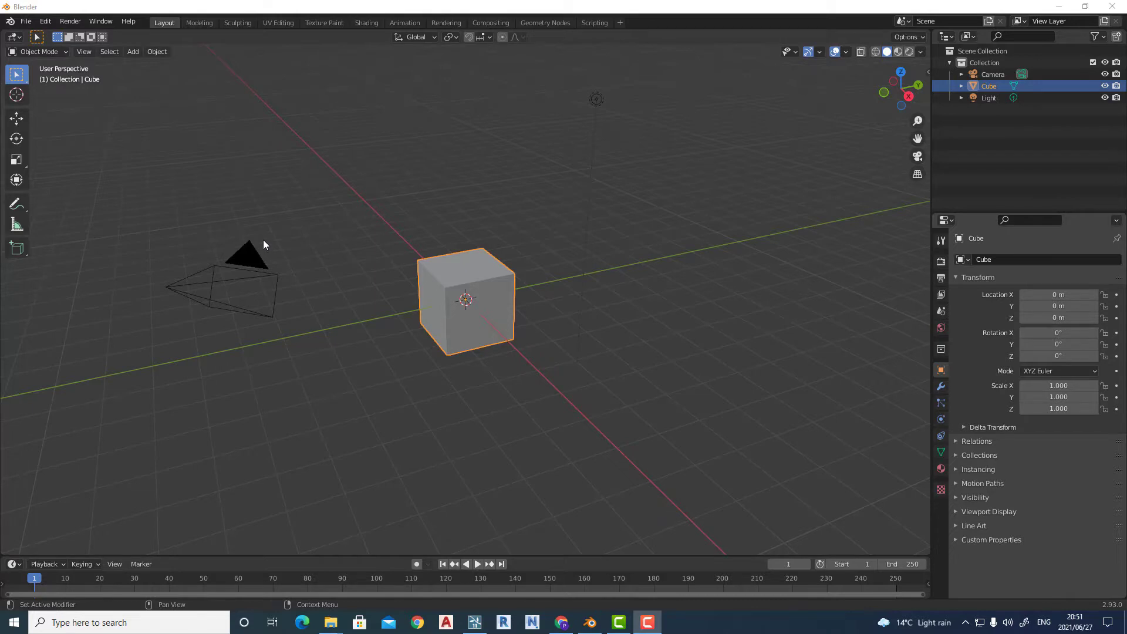
mouse_move(513, 293)
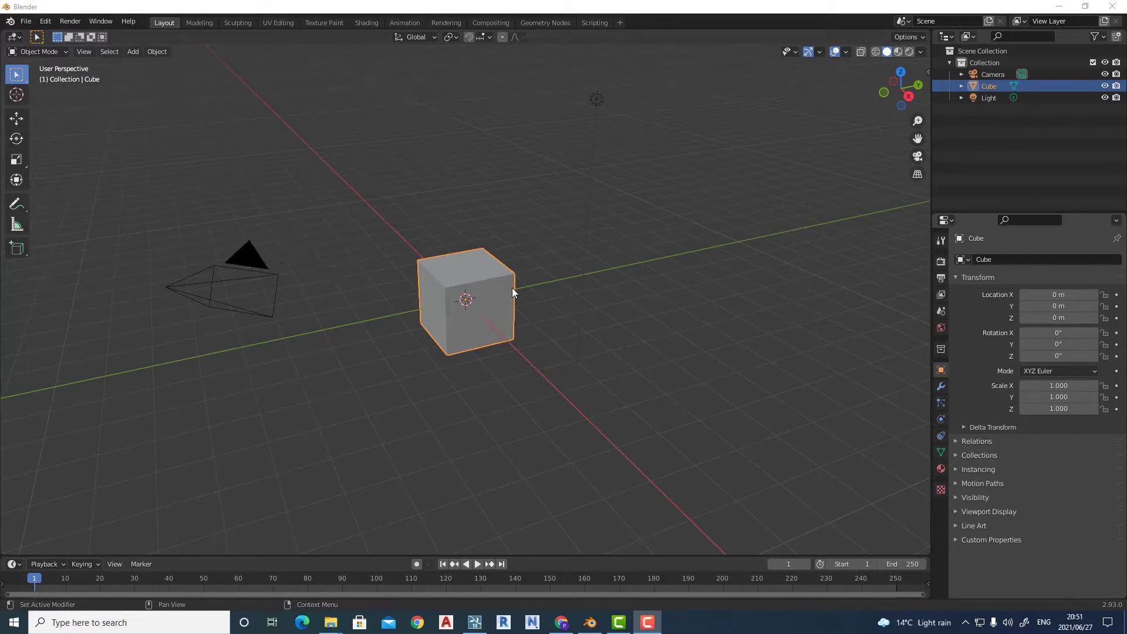
mouse_move(438, 261)
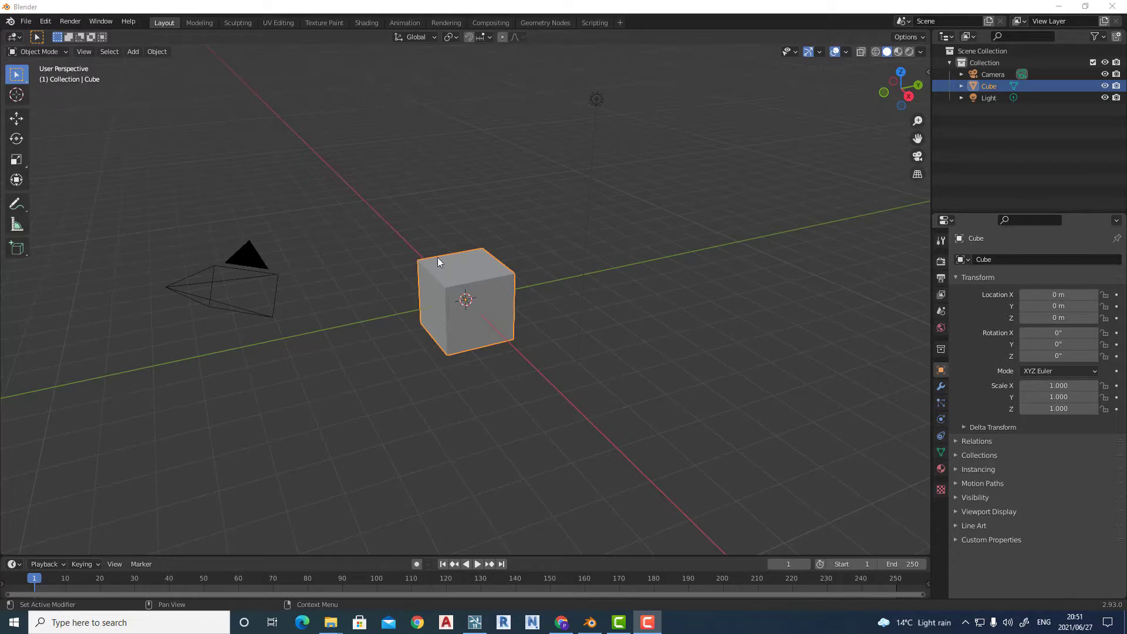
mouse_move(358, 191)
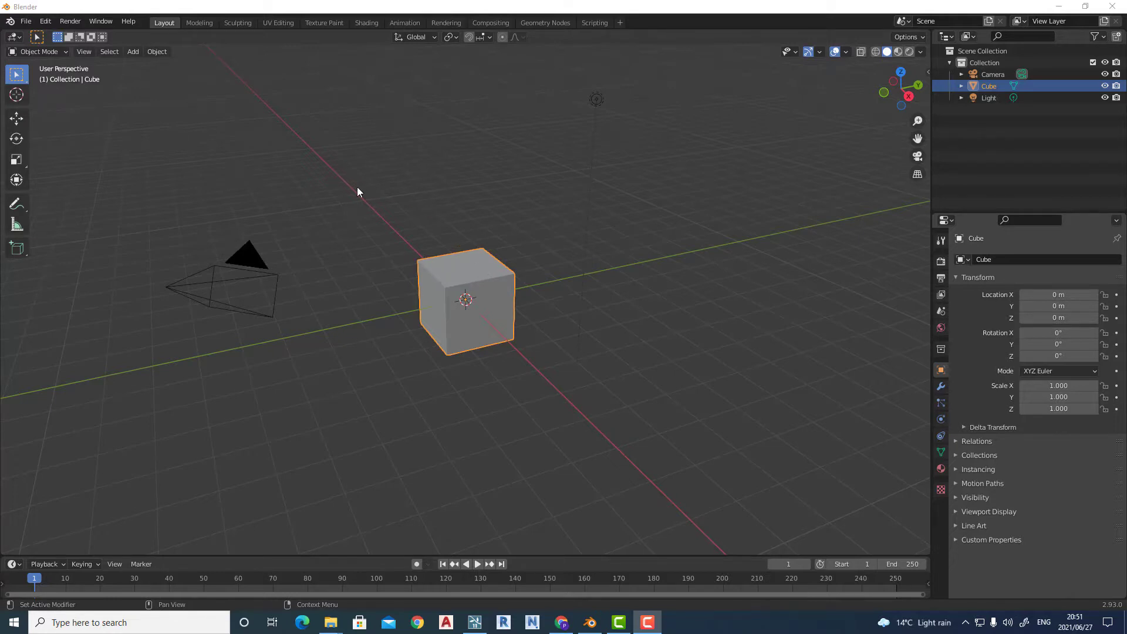
mouse_move(353, 191)
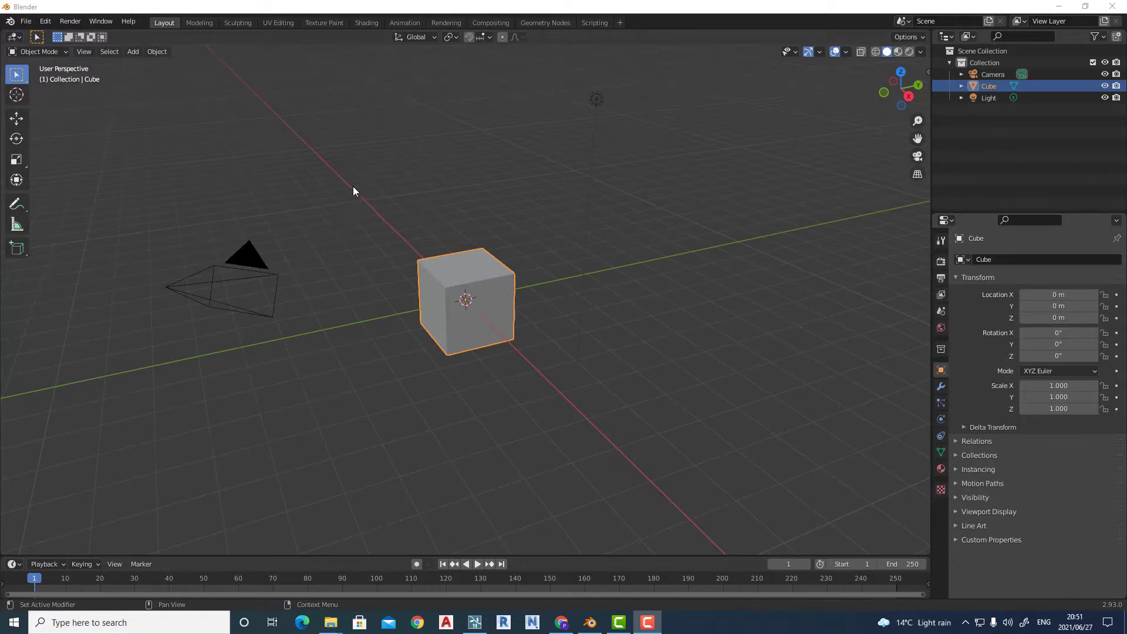
mouse_move(428, 201)
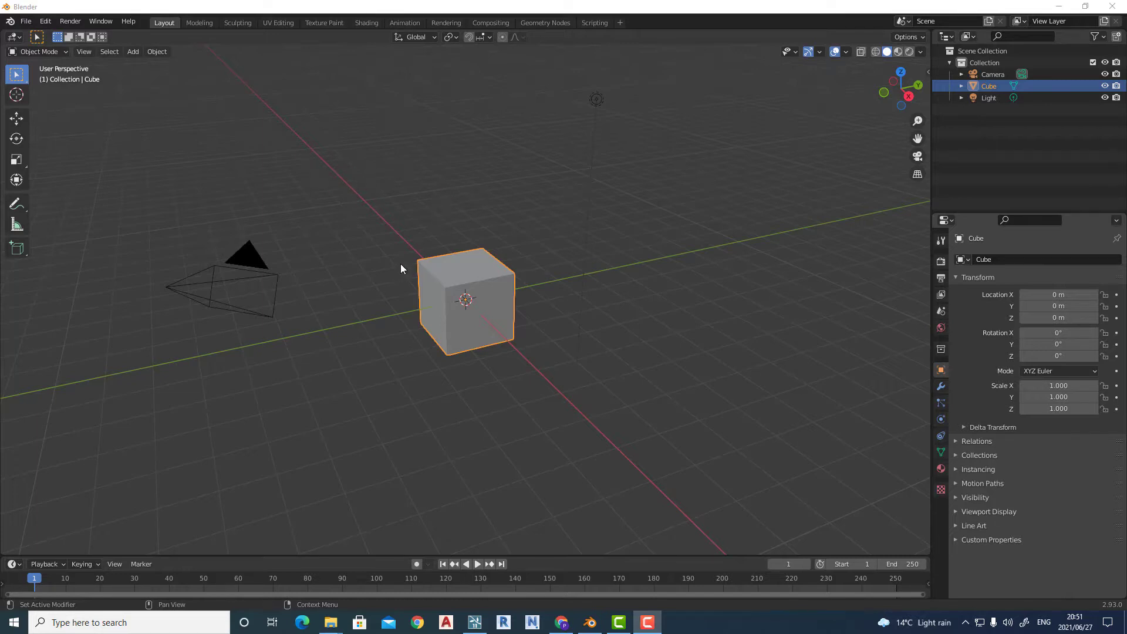
mouse_move(544, 303)
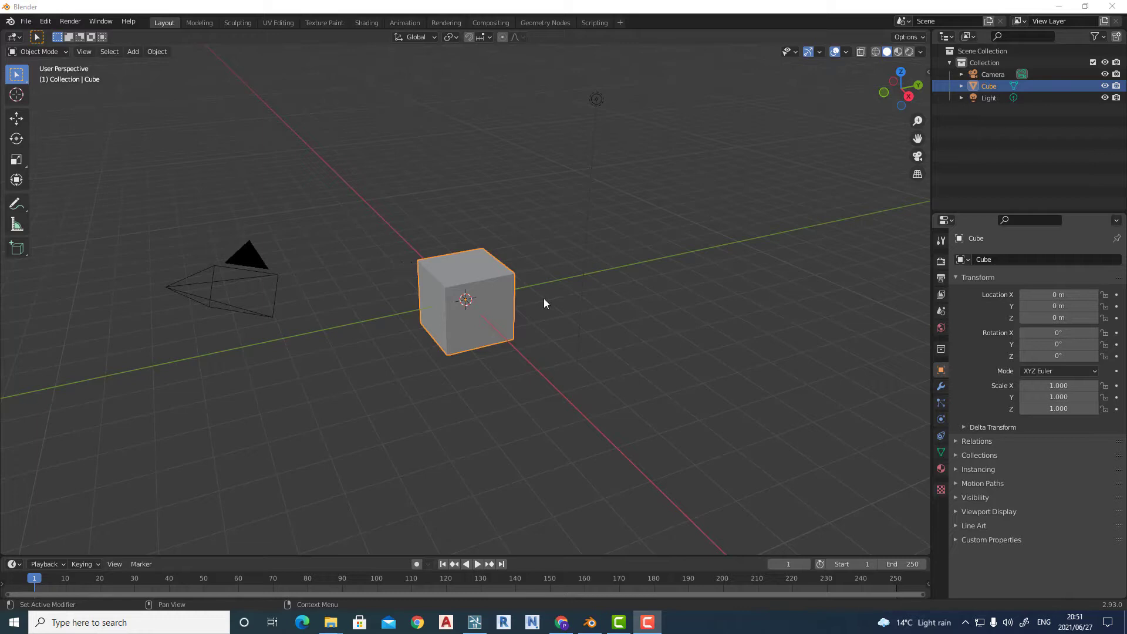
mouse_move(574, 290)
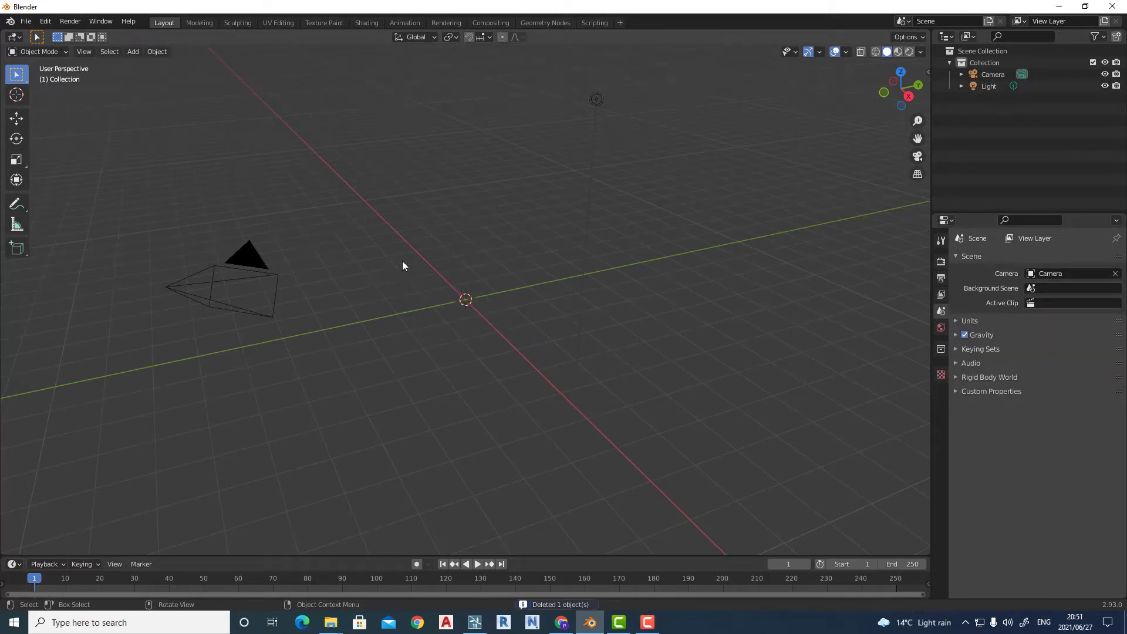
mouse_move(179, 243)
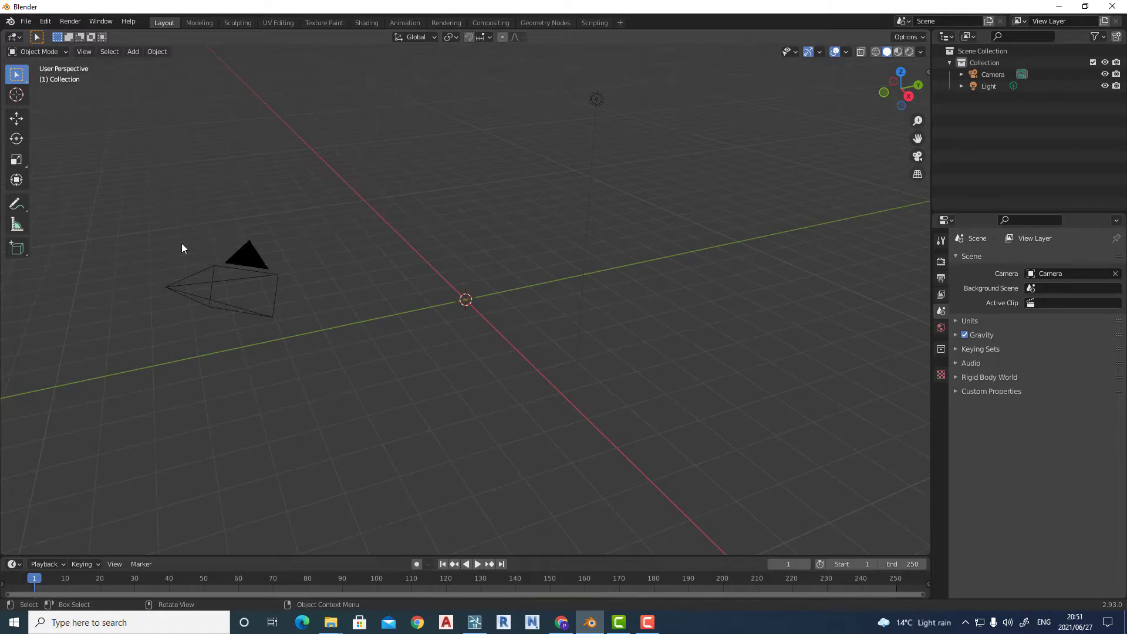
mouse_move(178, 244)
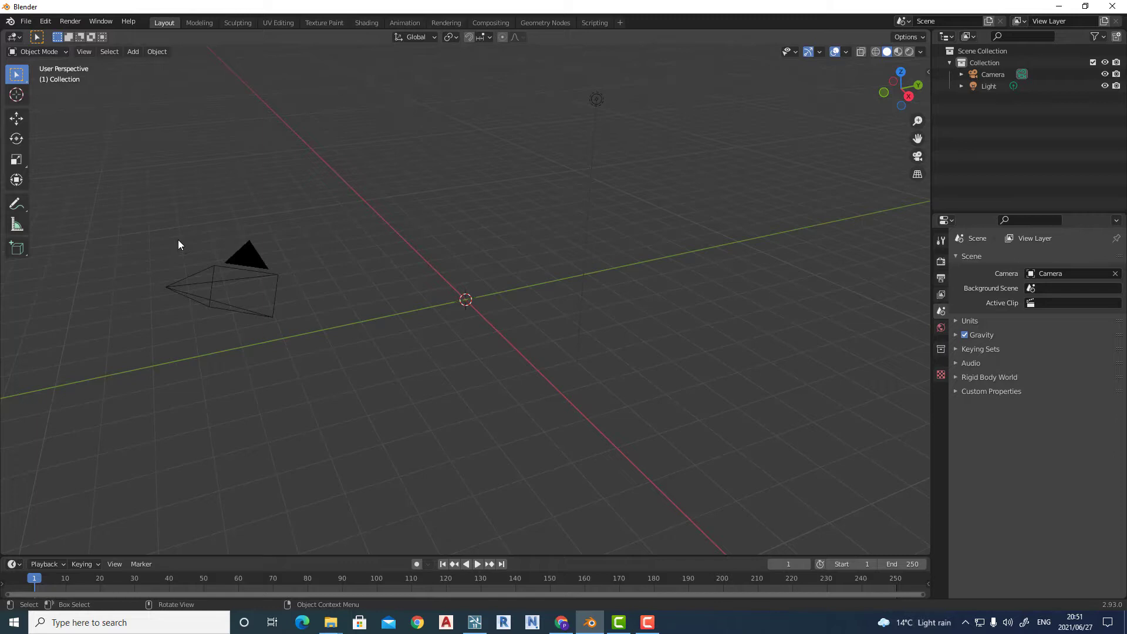
mouse_move(178, 245)
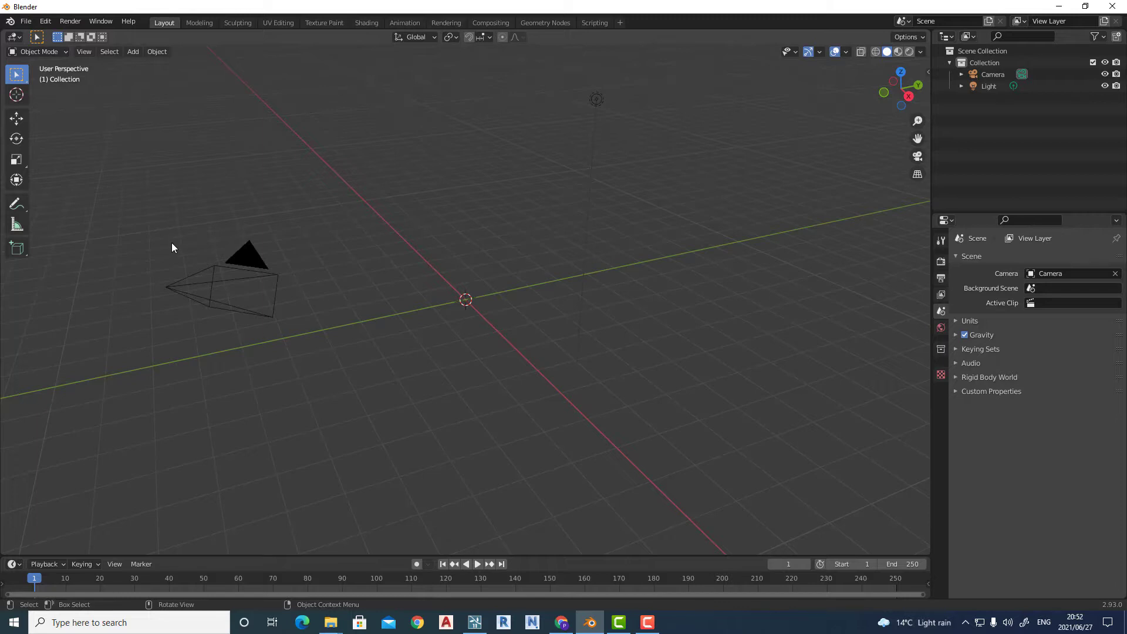
mouse_move(169, 249)
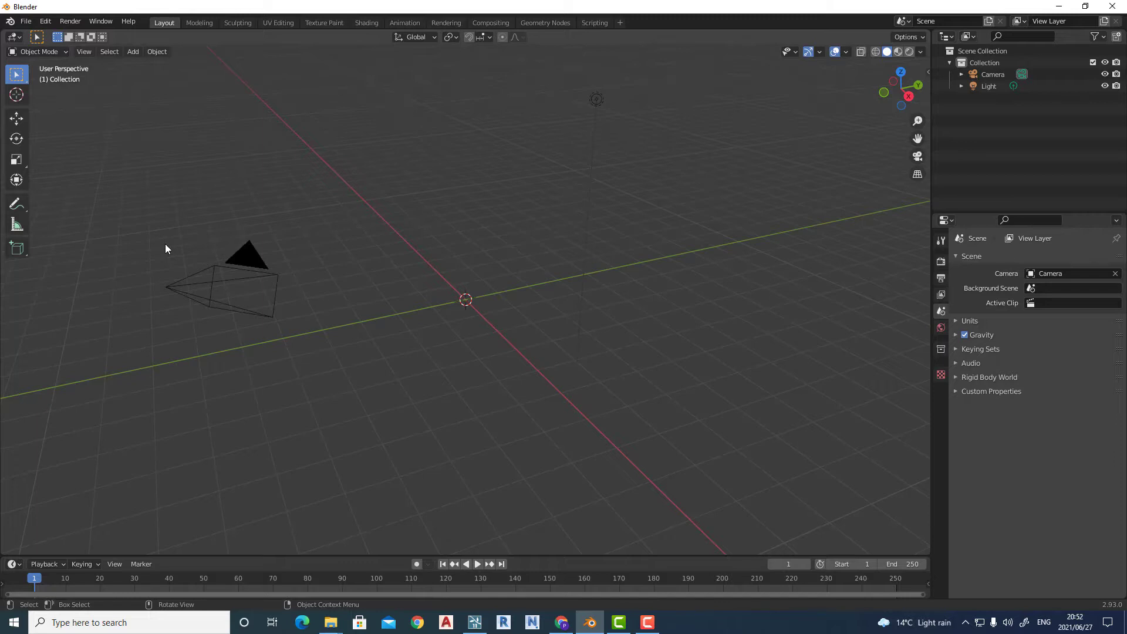
mouse_move(160, 249)
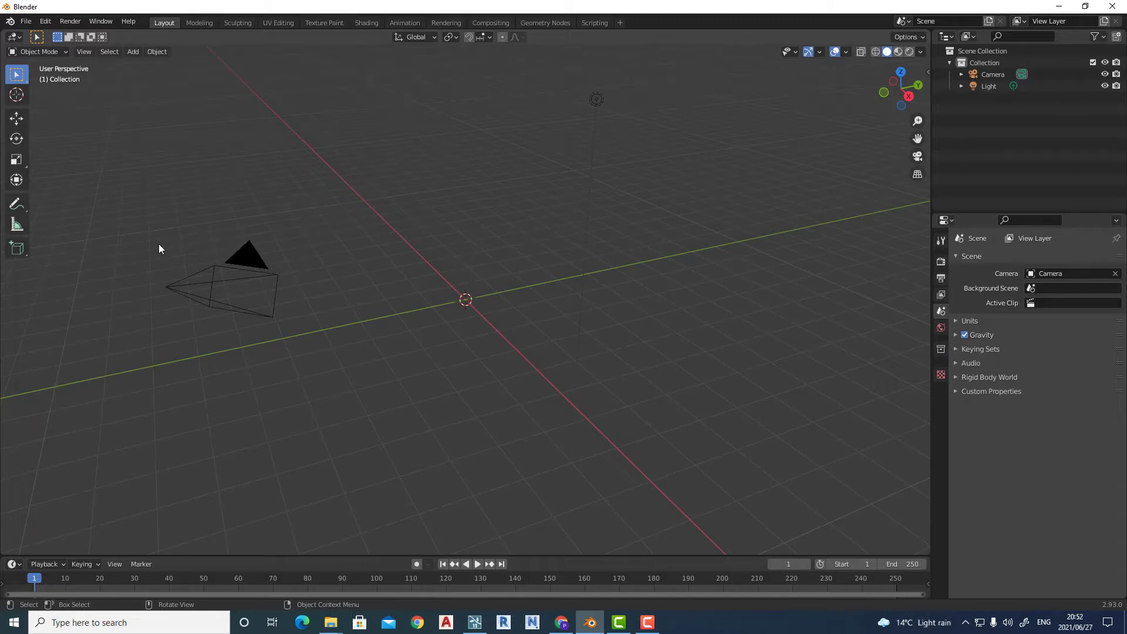
mouse_move(156, 242)
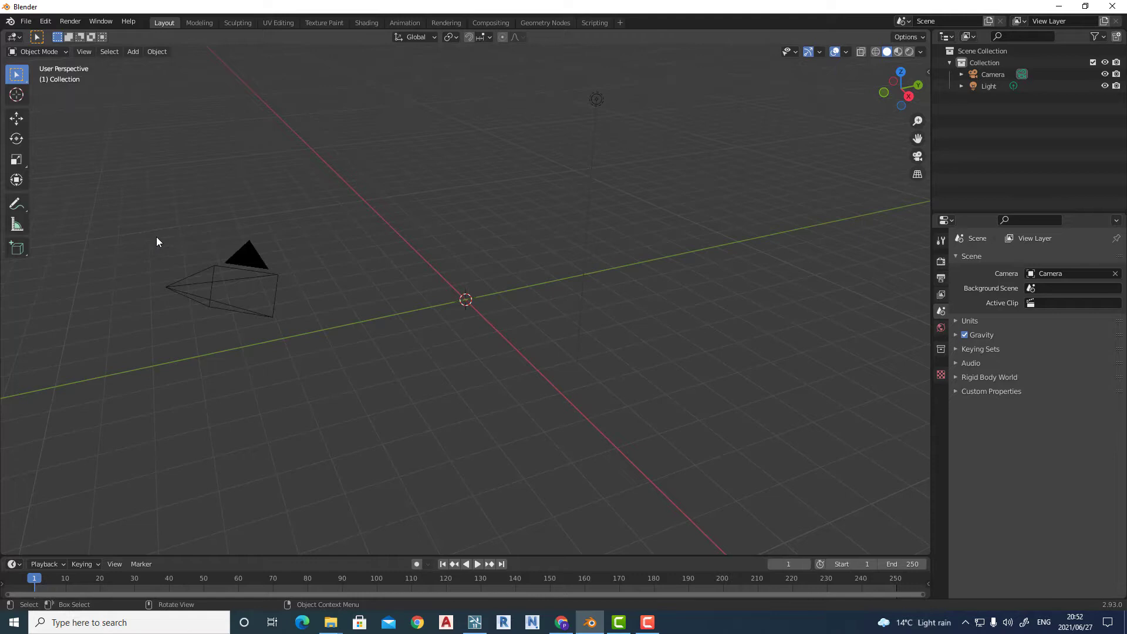
mouse_move(181, 122)
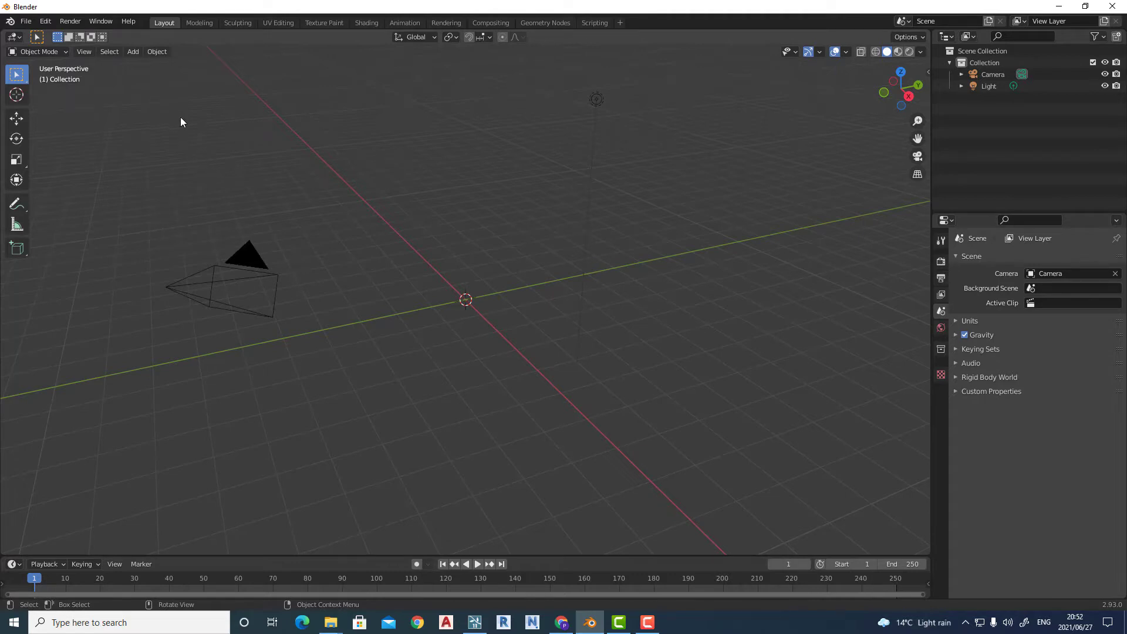
mouse_move(179, 149)
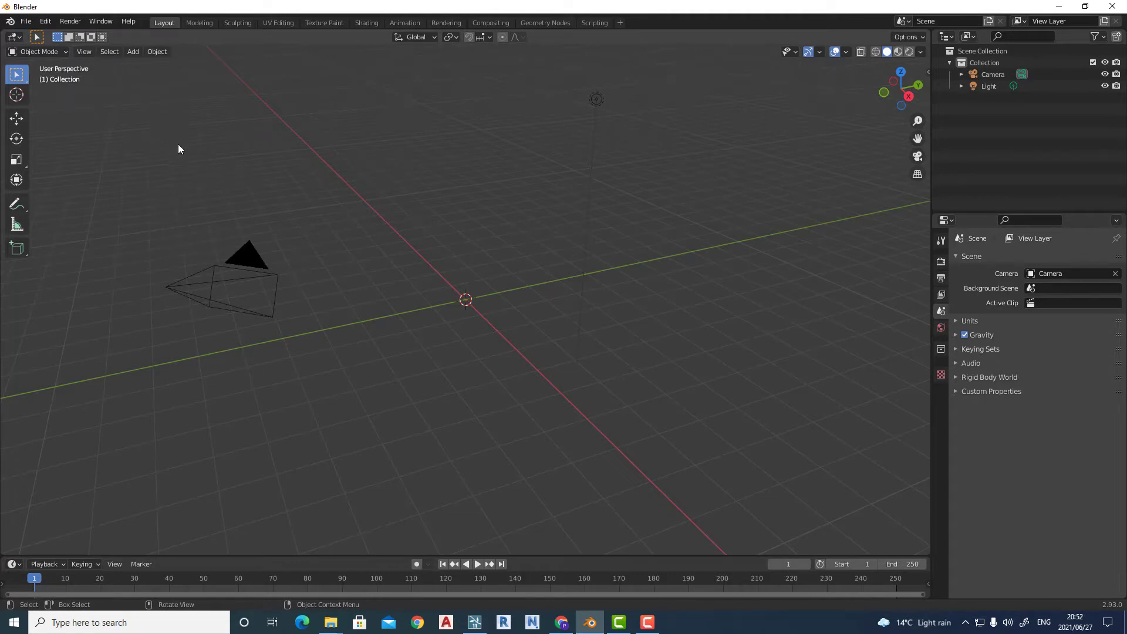
mouse_move(283, 273)
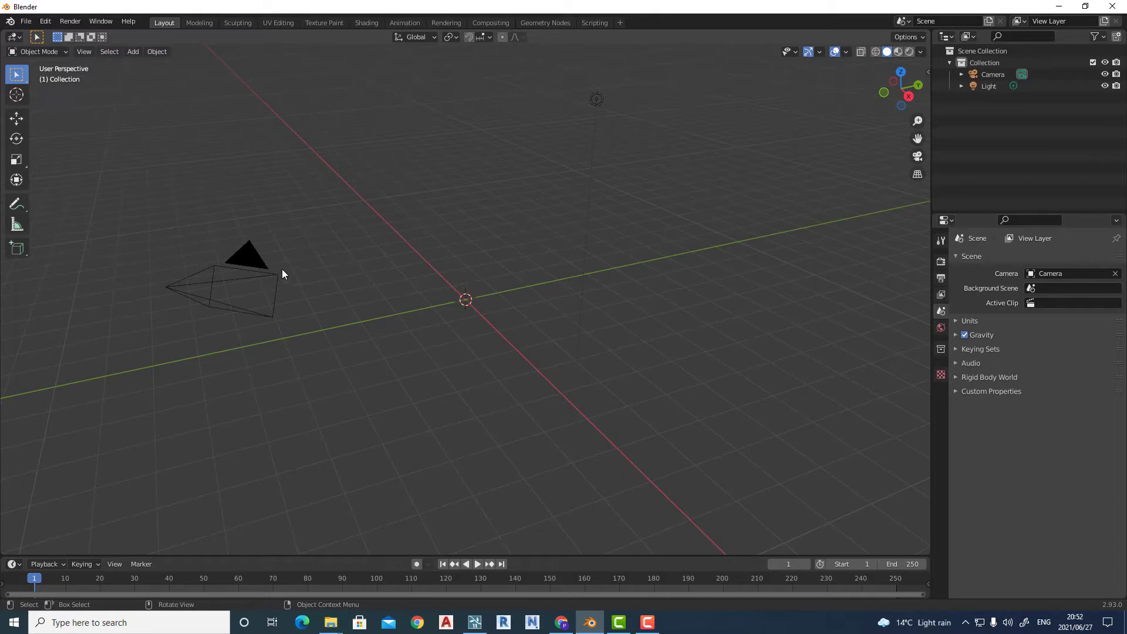
- Add a UV sphere mesh at the scene centre
click(132, 51)
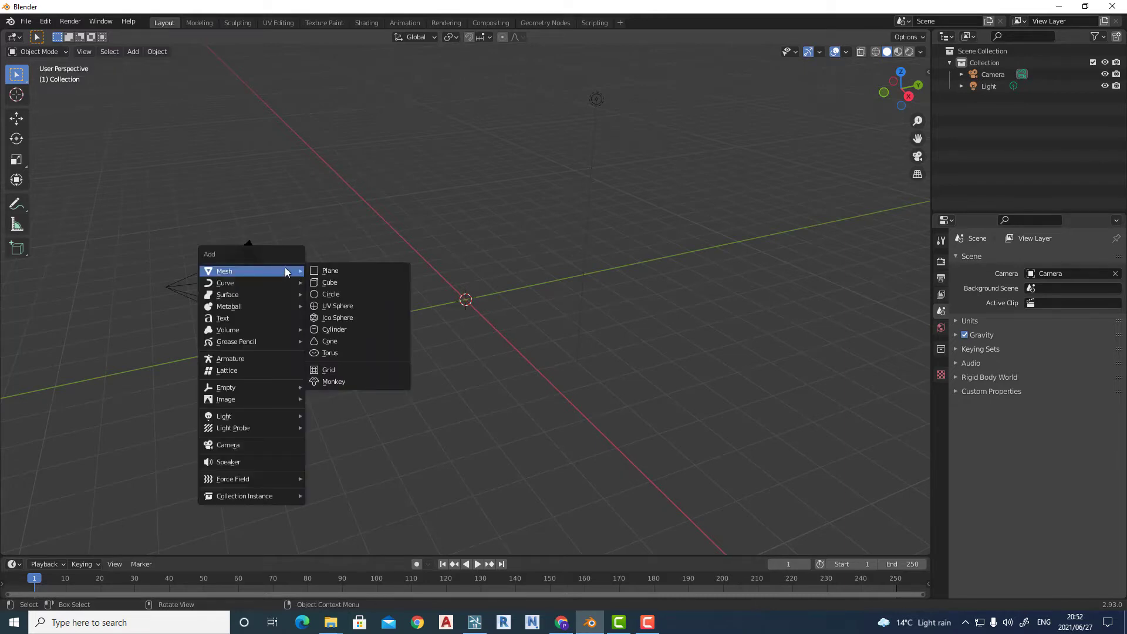
mouse_move(351, 329)
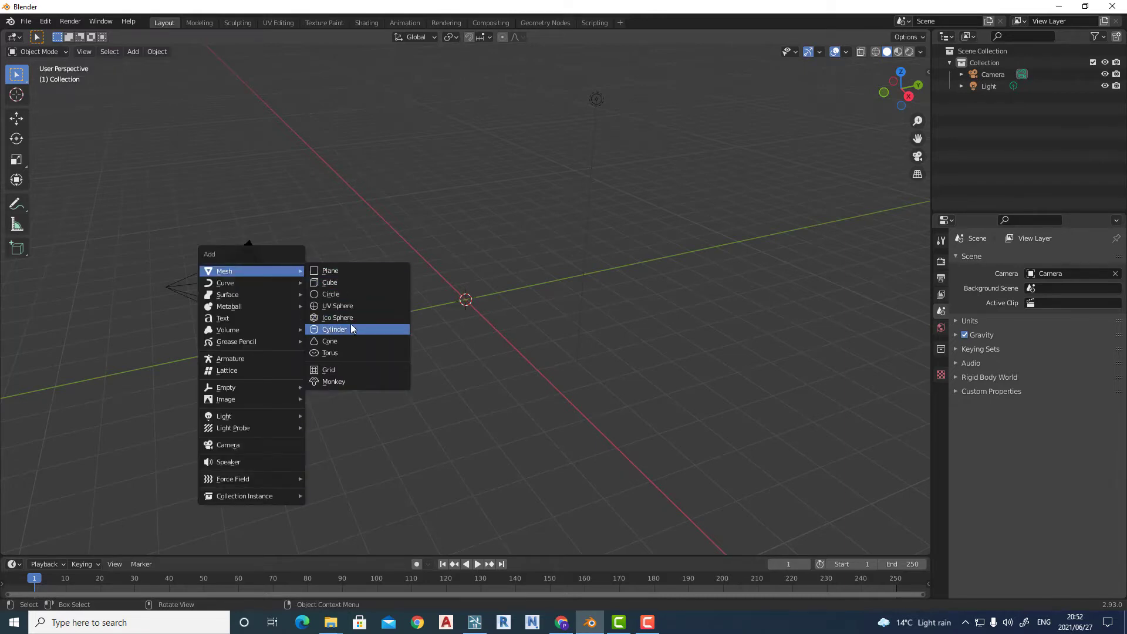
click(337, 305)
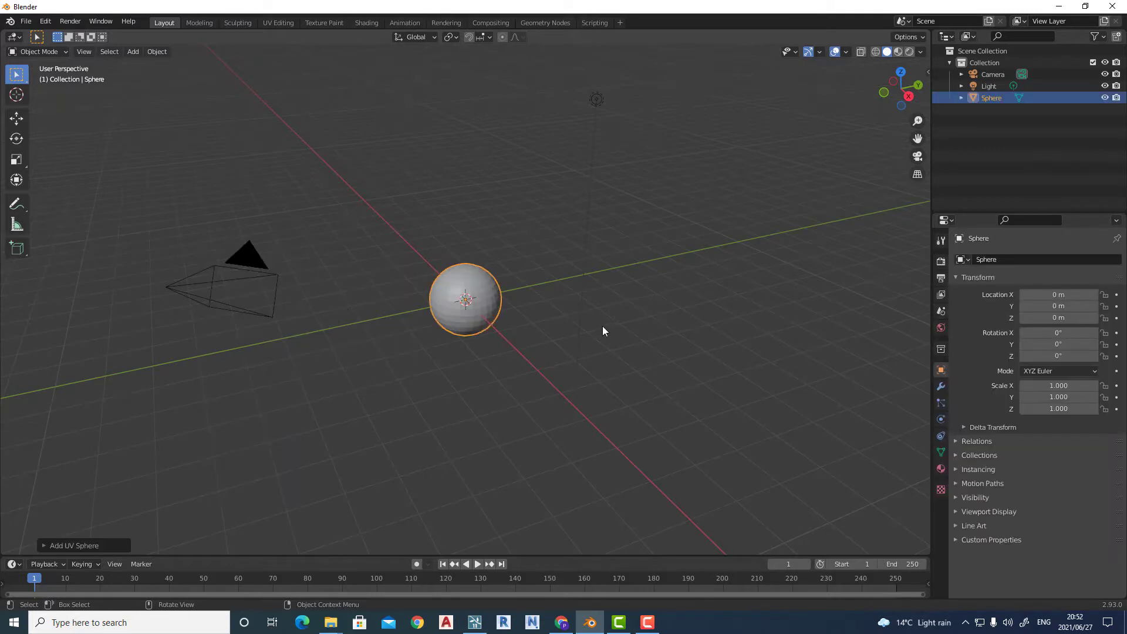
mouse_move(112, 529)
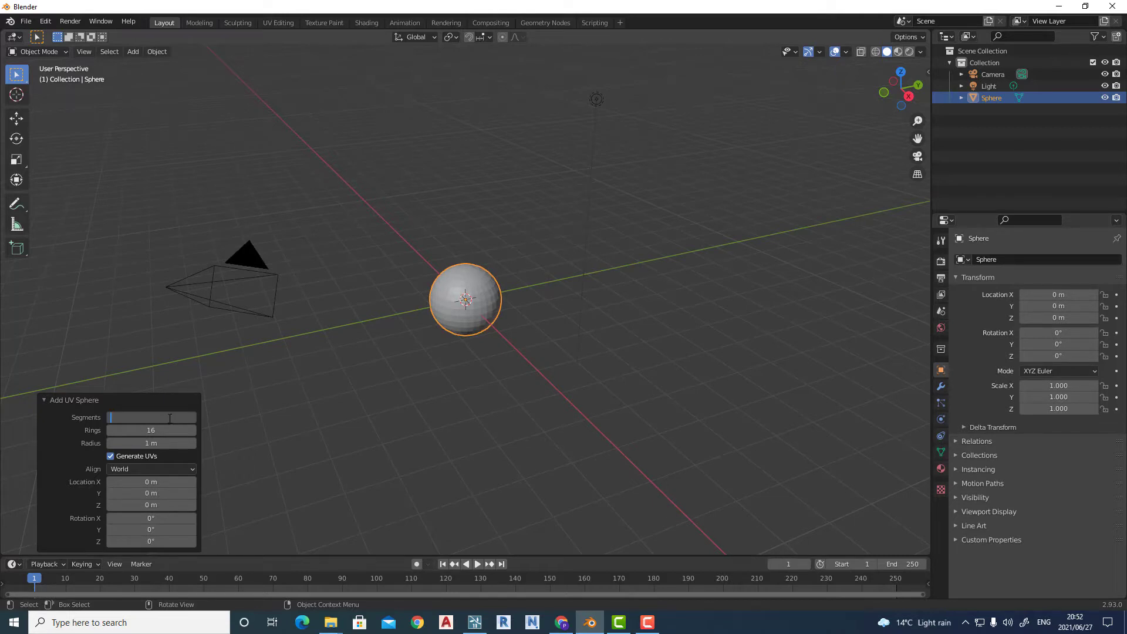
- Set the new sphere to 100 segments, 100 rings and a 100 m radius
text(100)
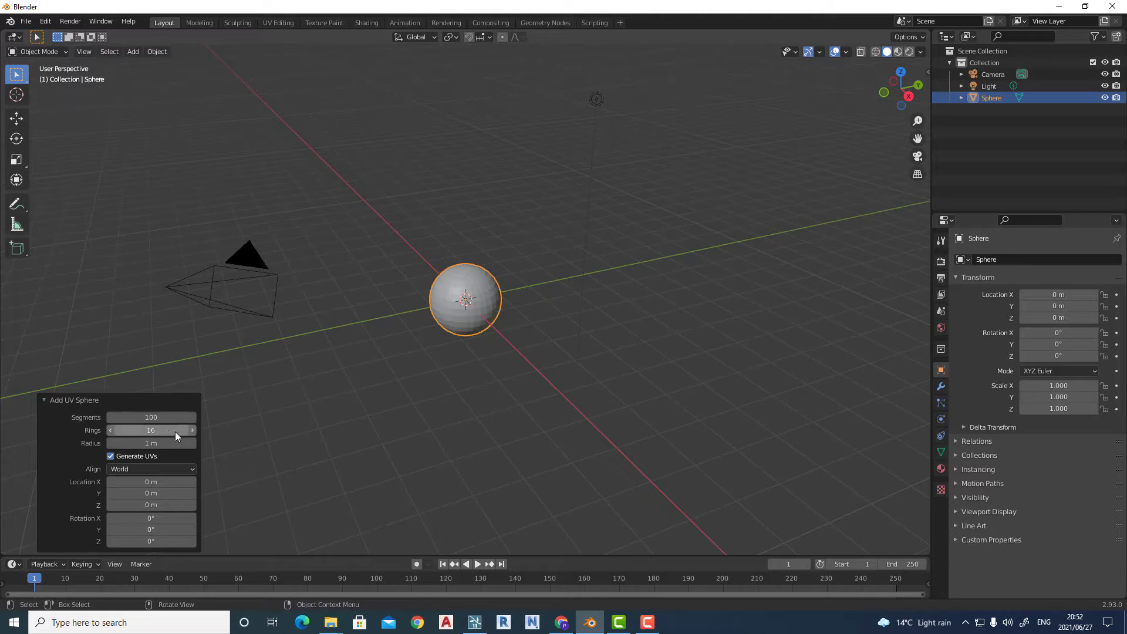
click(152, 430)
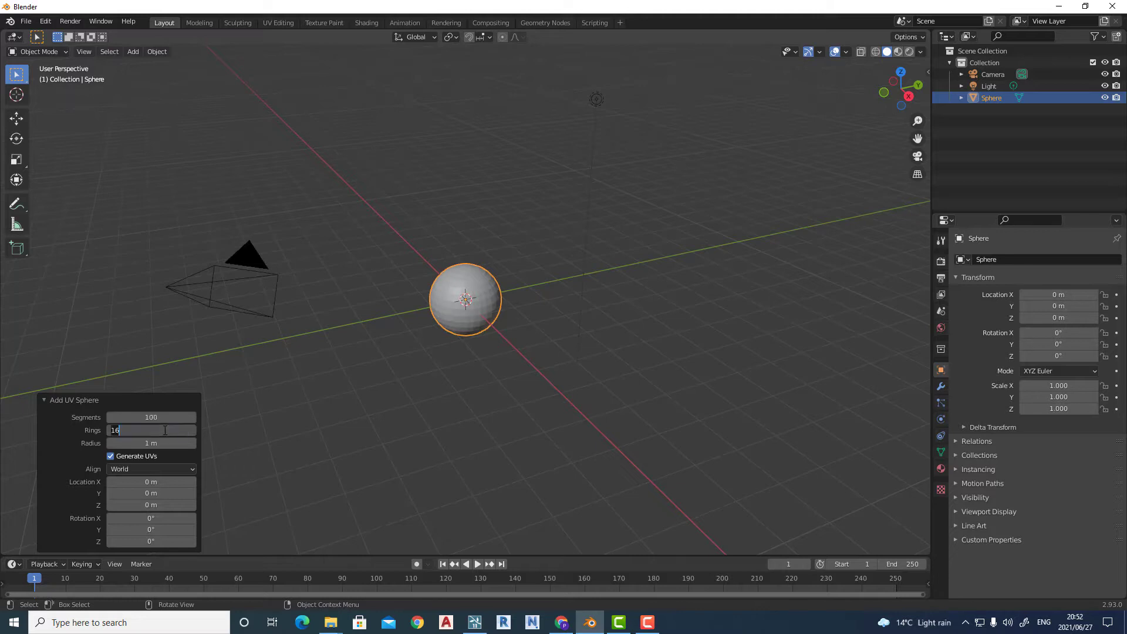
text(100)
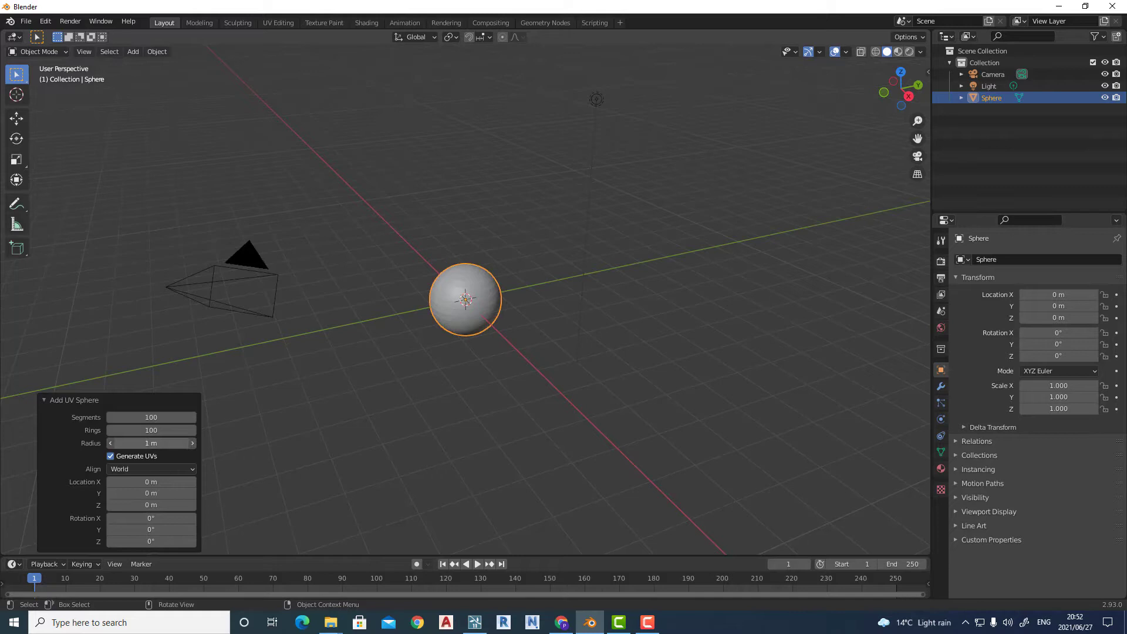
click(152, 442)
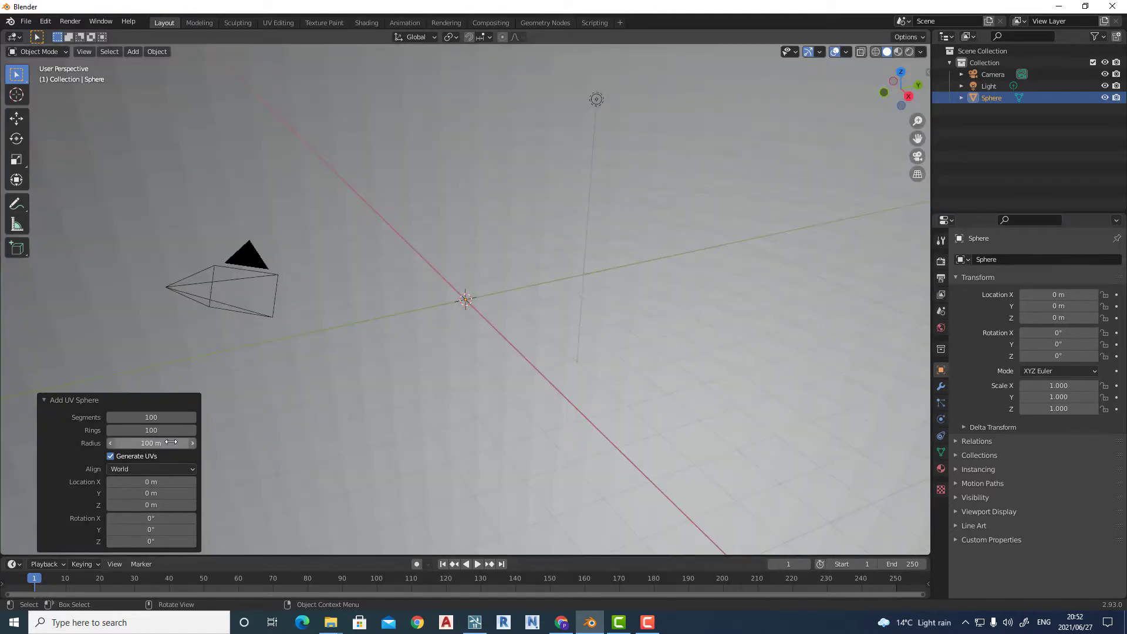
click(152, 442)
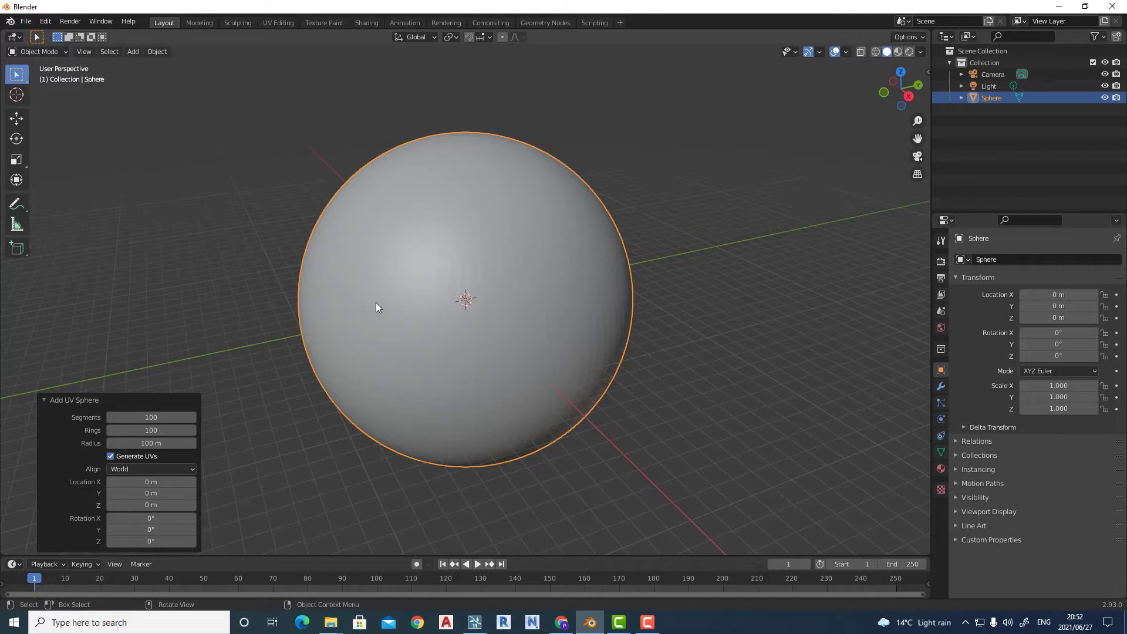
mouse_move(361, 304)
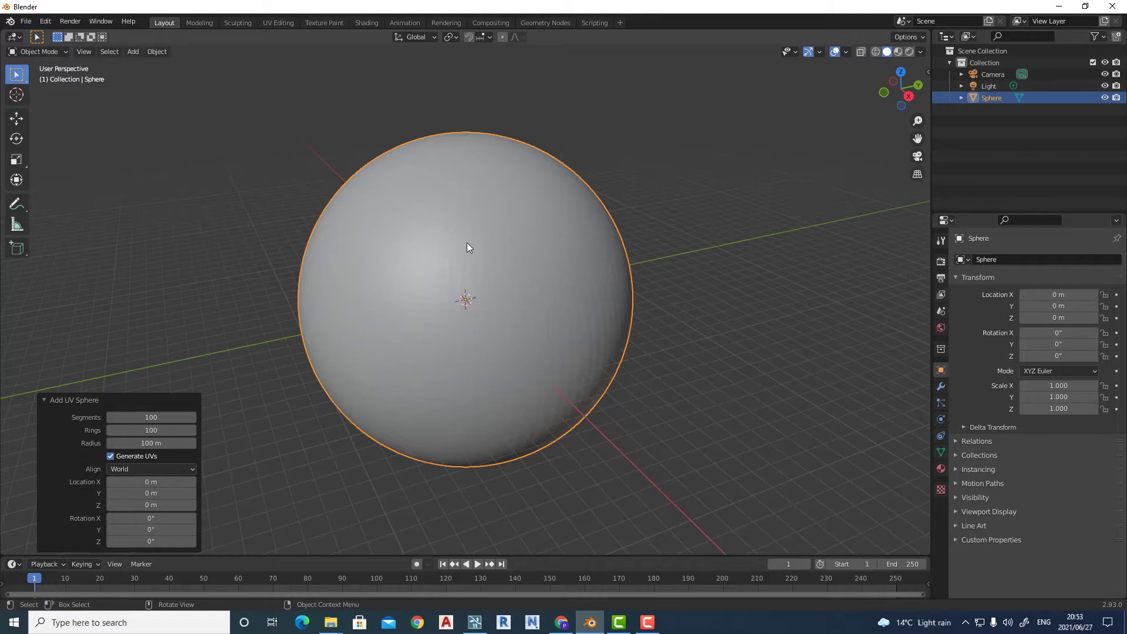
mouse_move(504, 290)
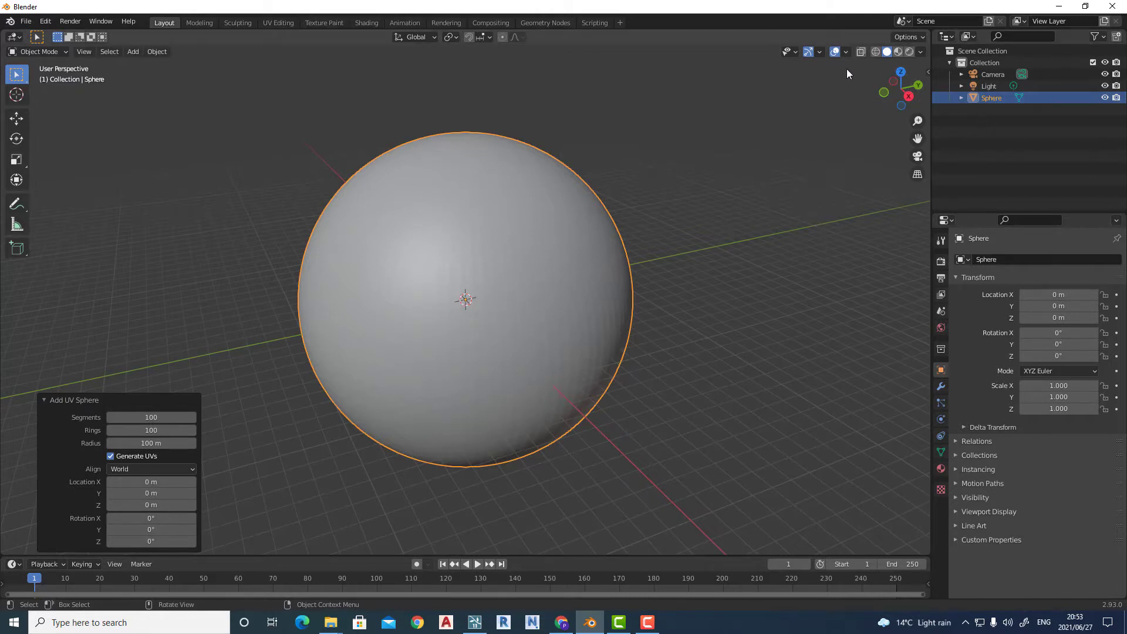
- Enable the Face Orientation viewport overlay, showing the sphere's faces in blue
click(847, 51)
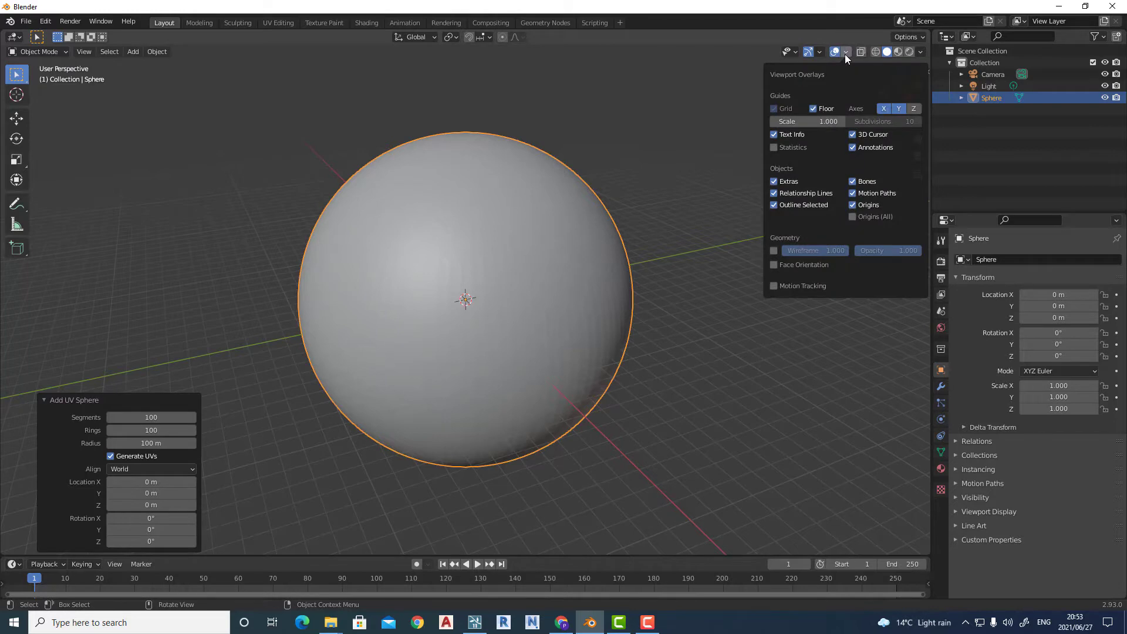
mouse_move(774, 264)
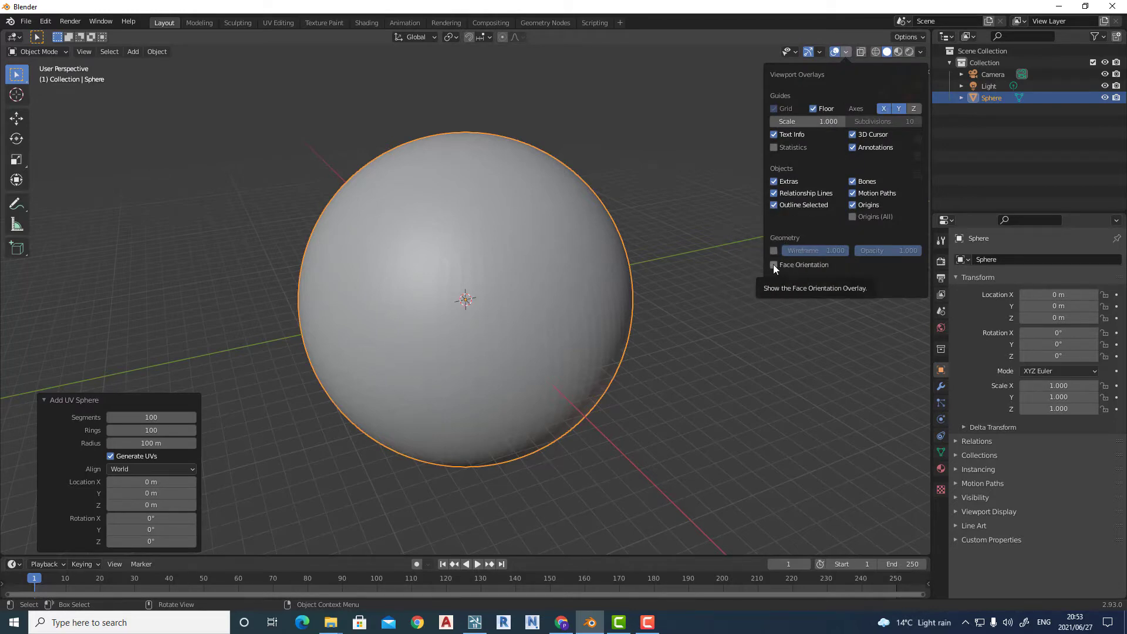
click(773, 264)
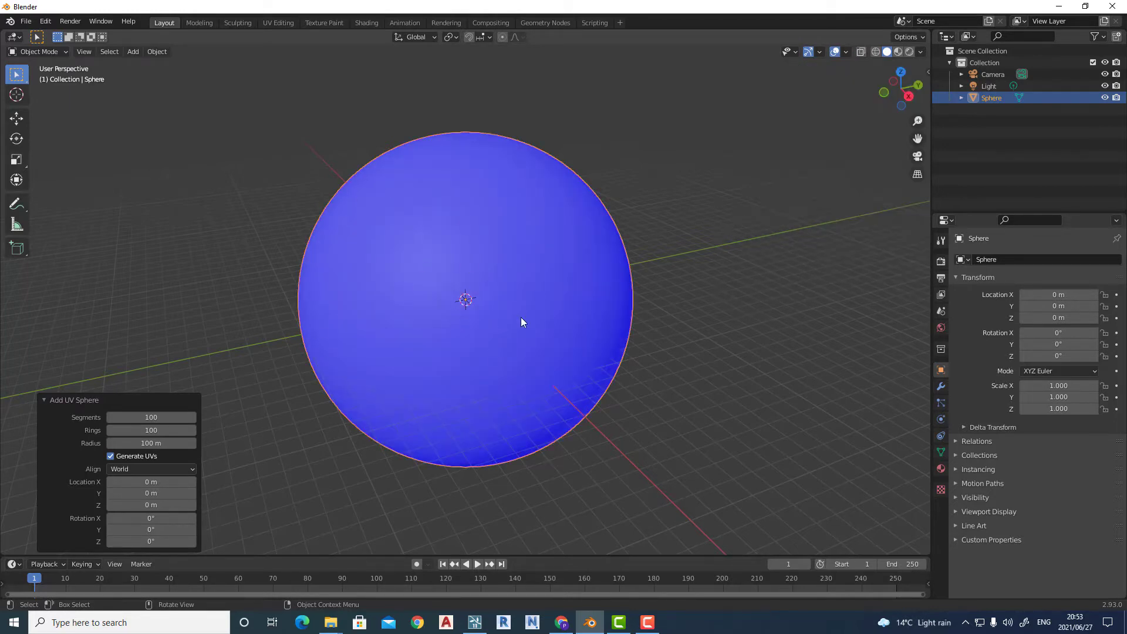
mouse_move(540, 353)
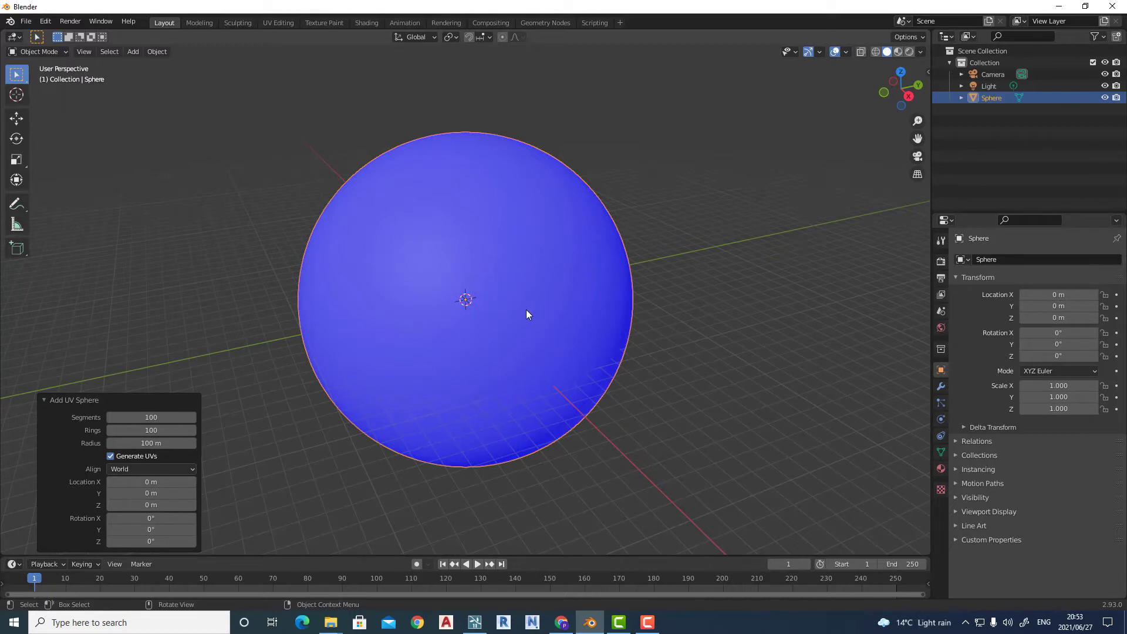
mouse_move(465, 296)
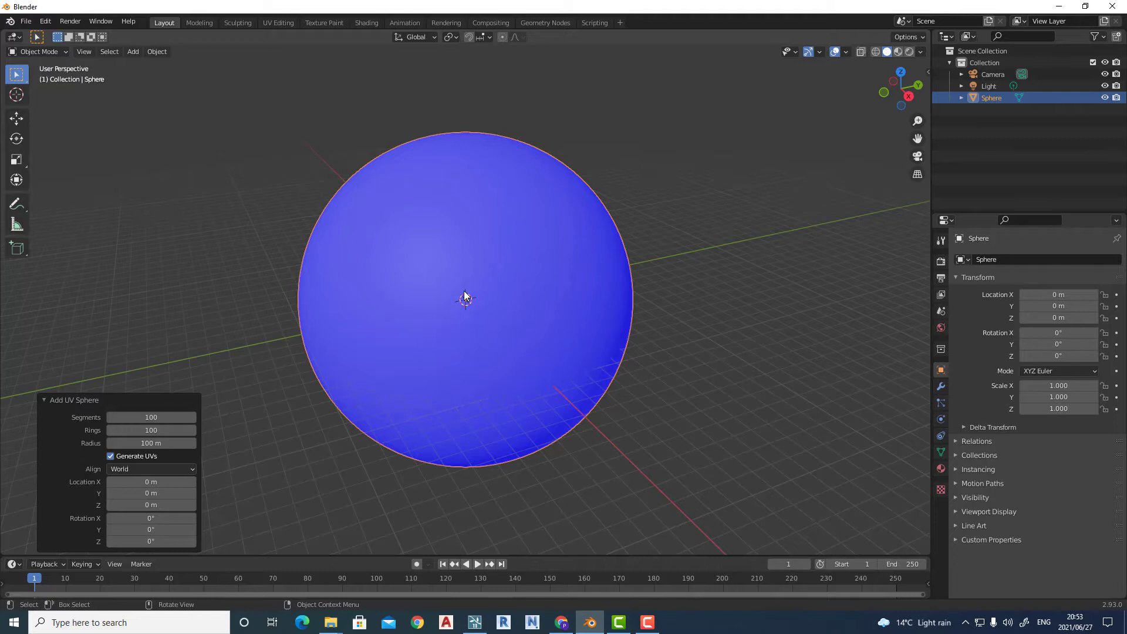
mouse_move(471, 291)
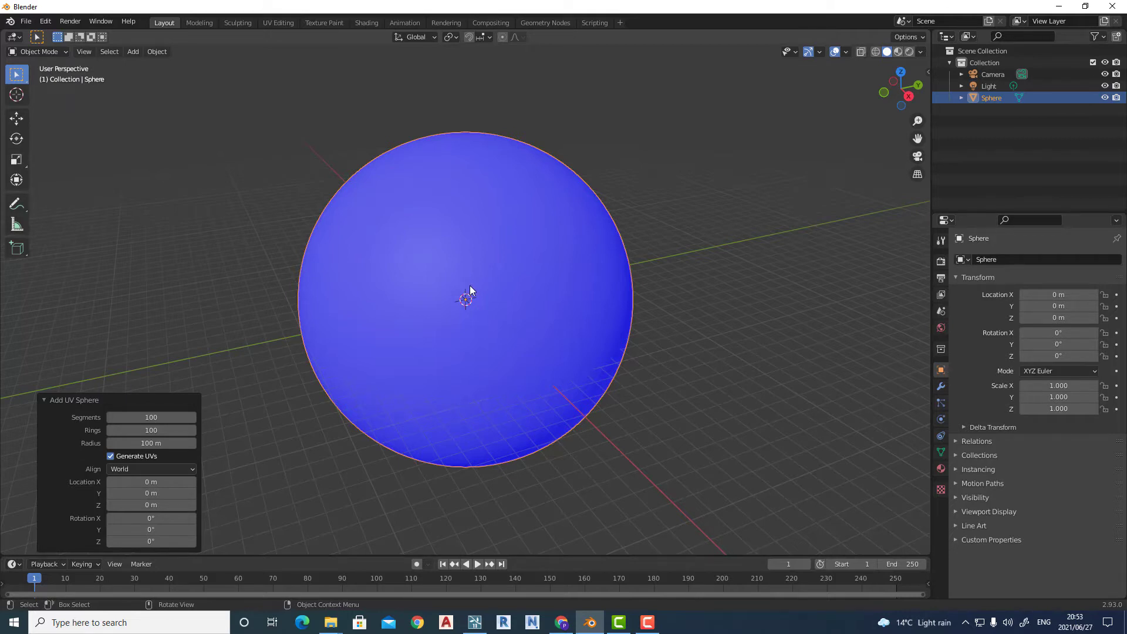
mouse_move(488, 290)
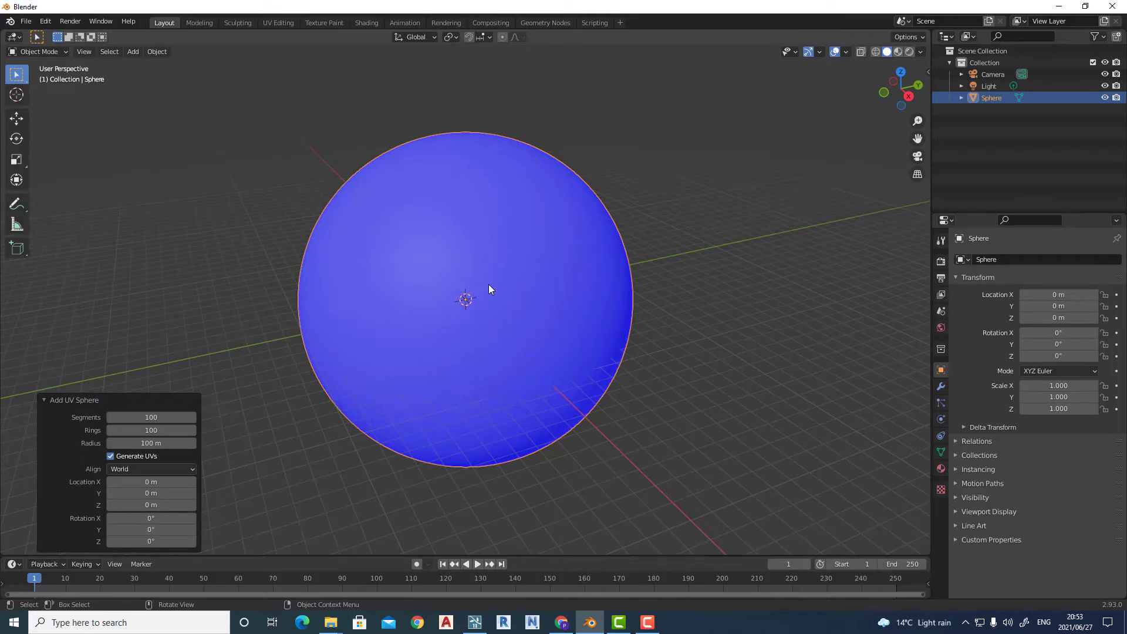
mouse_move(480, 296)
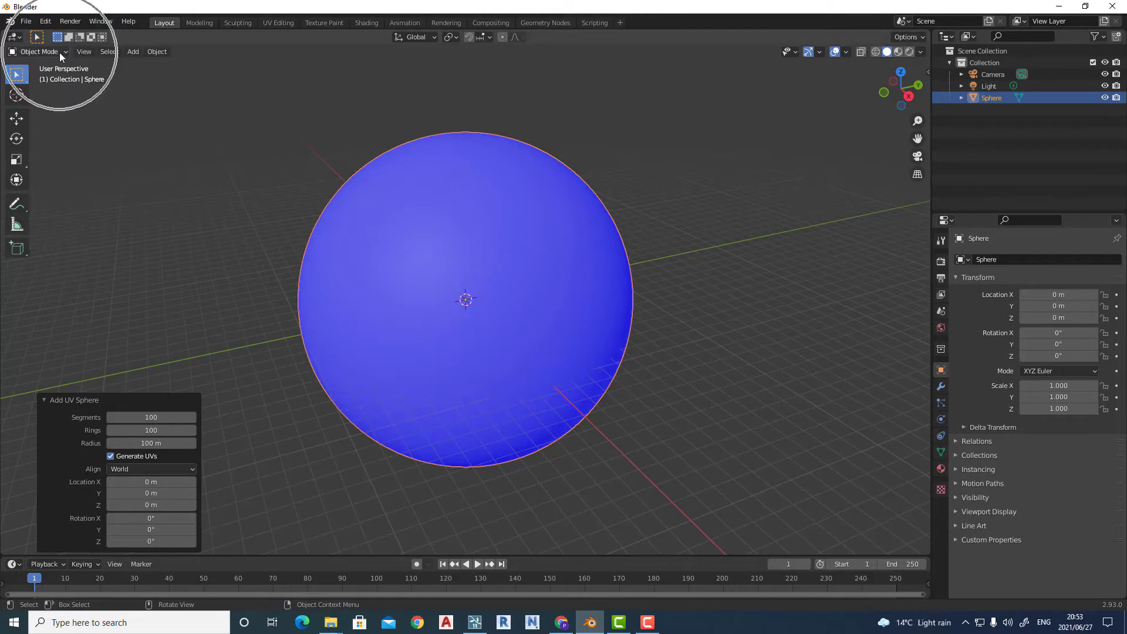
- In Edit Mode flip the sphere's normals so its faces turn red, pointing inward
click(40, 51)
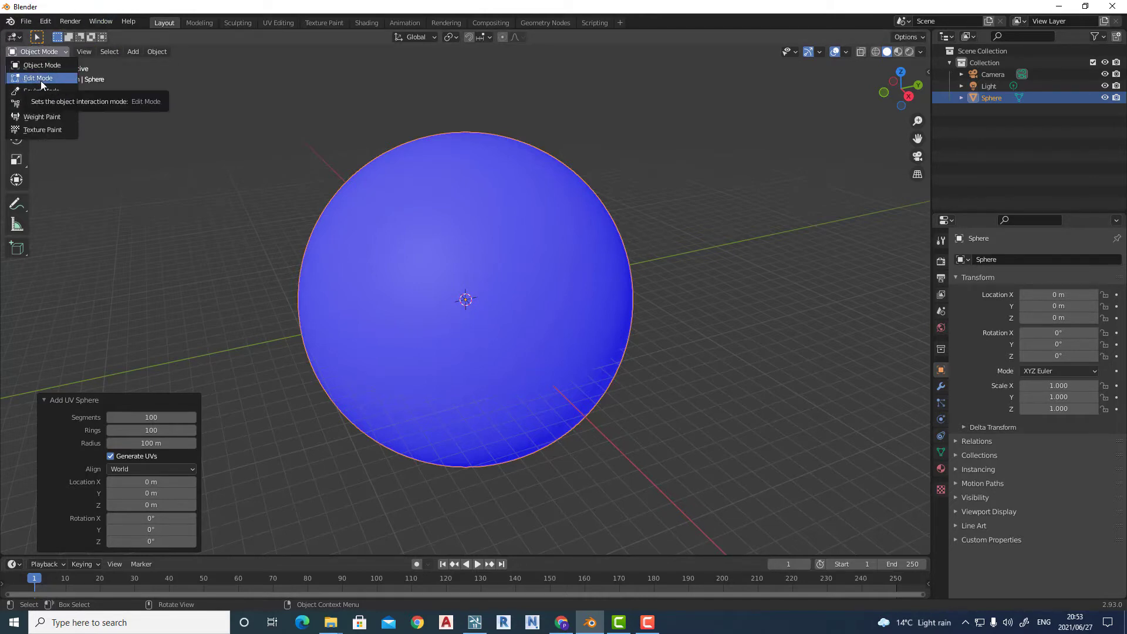
click(38, 78)
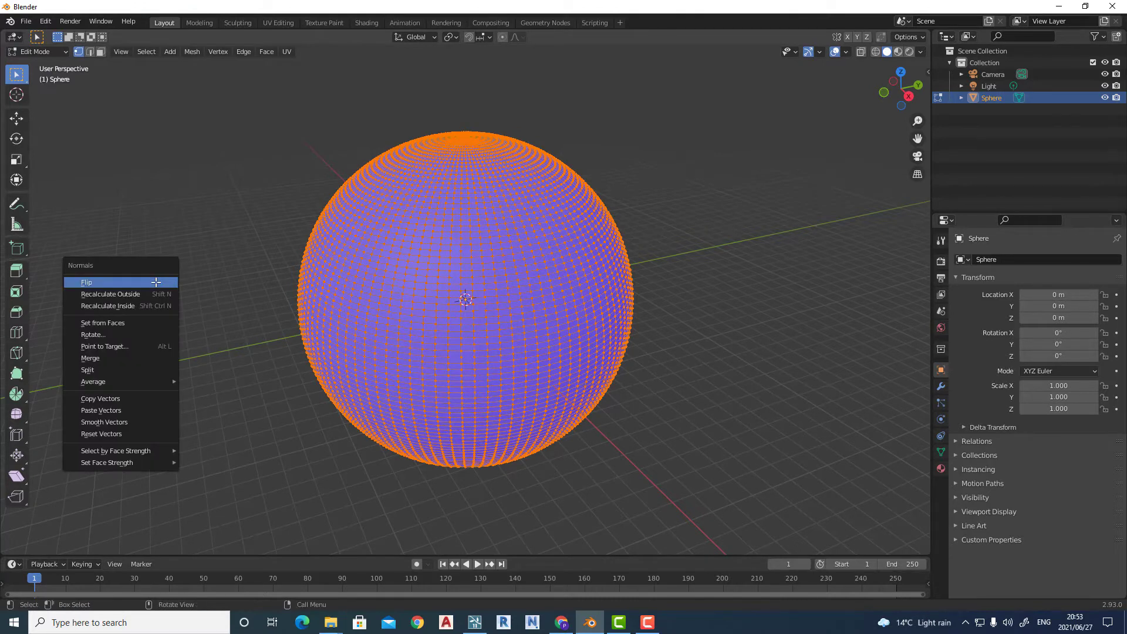
click(86, 281)
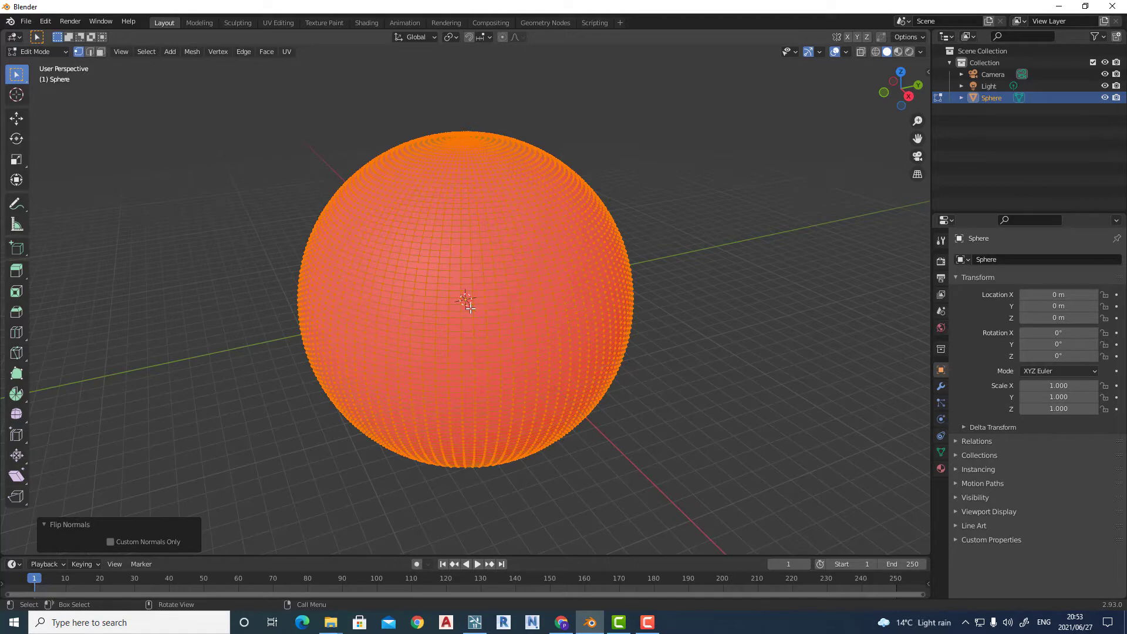
mouse_move(1026, 171)
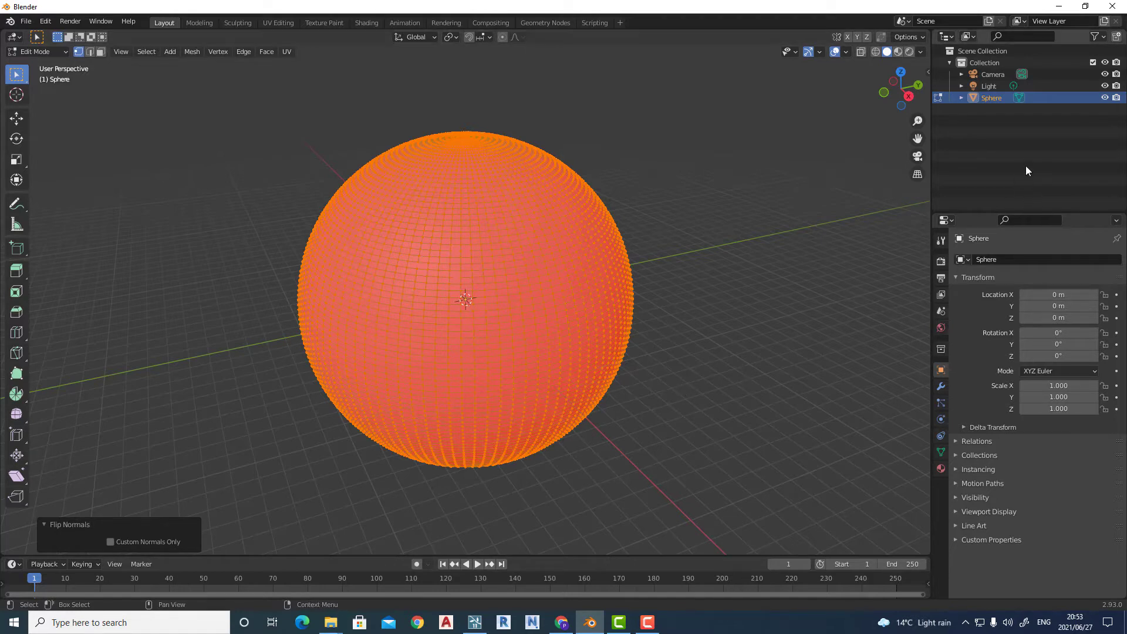
mouse_move(994, 262)
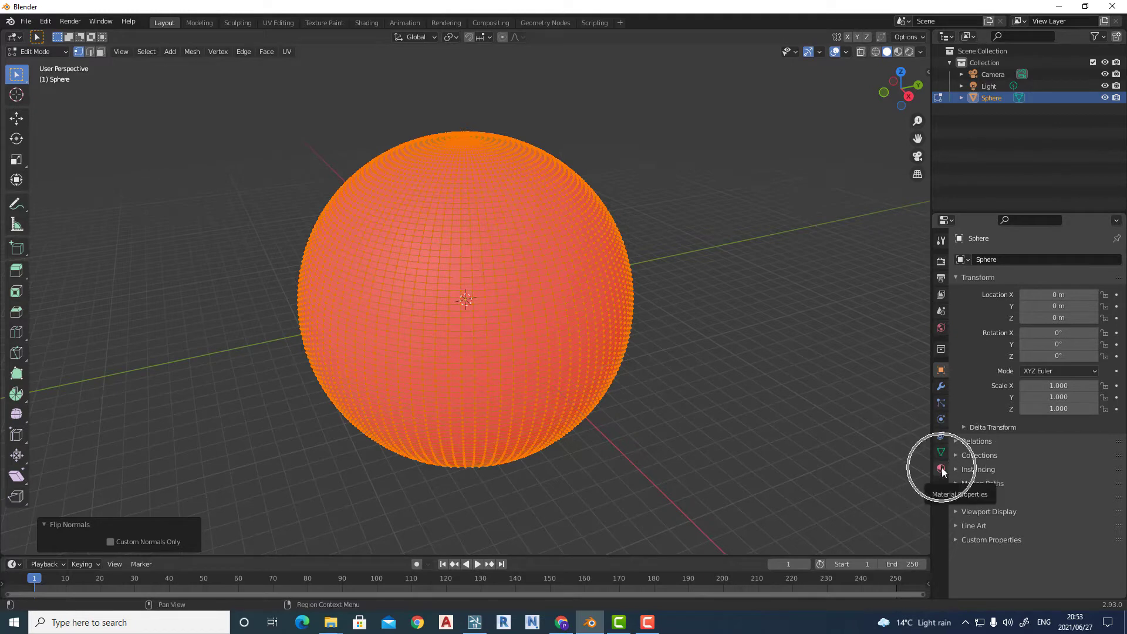
- Create a new material on the sphere and rename it Drone 360
click(940, 470)
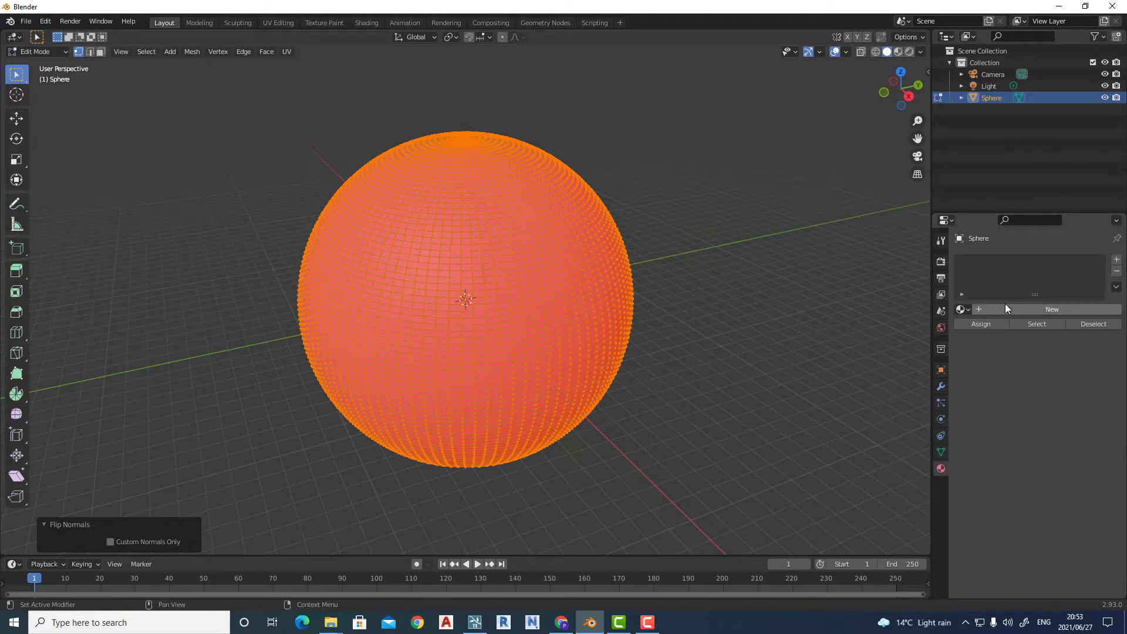
click(1050, 309)
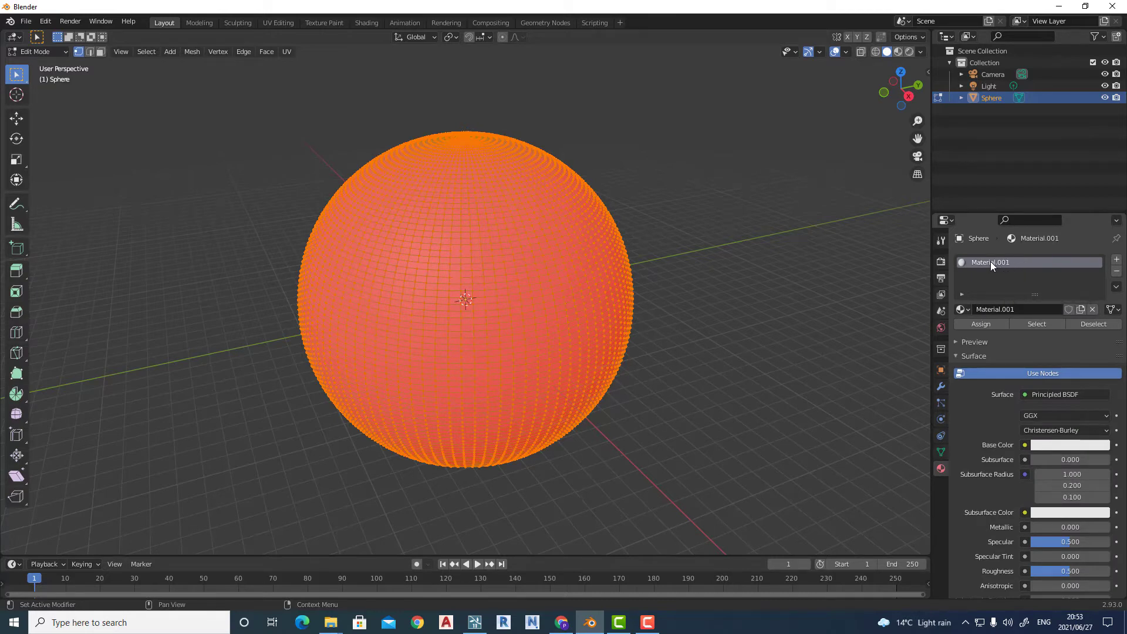
double_click(991, 262)
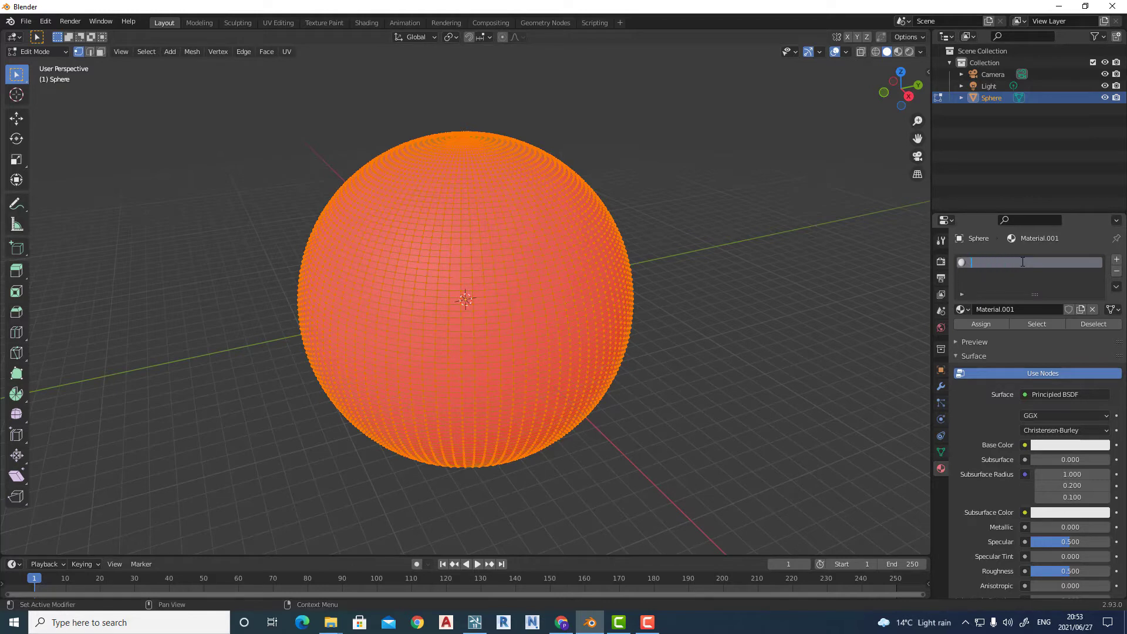
text(Drone 360)
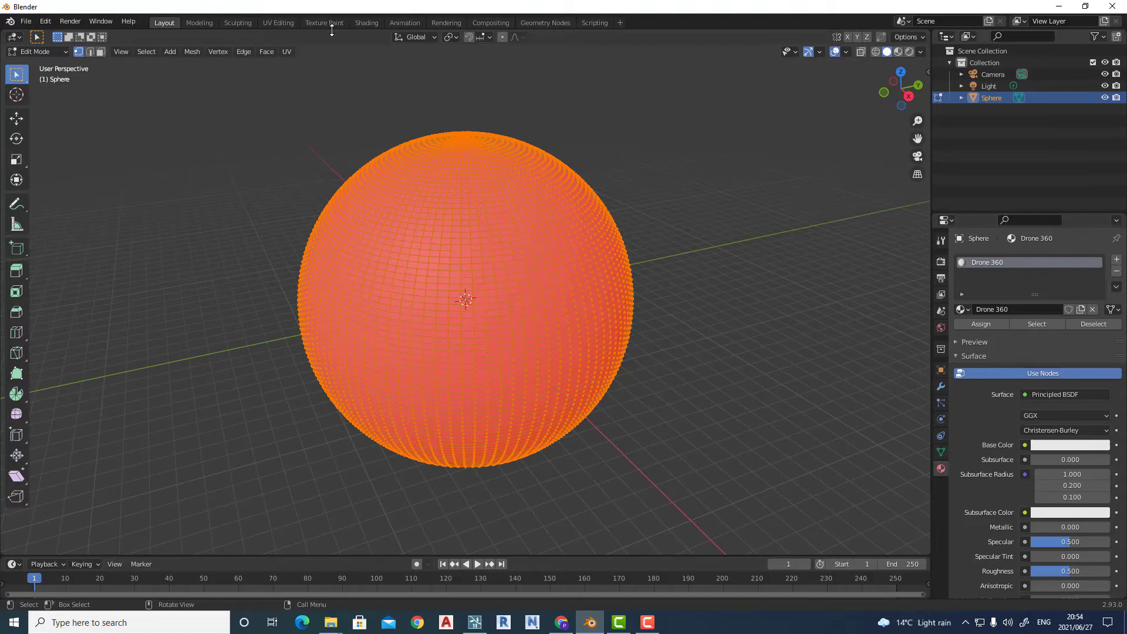
mouse_move(339, 30)
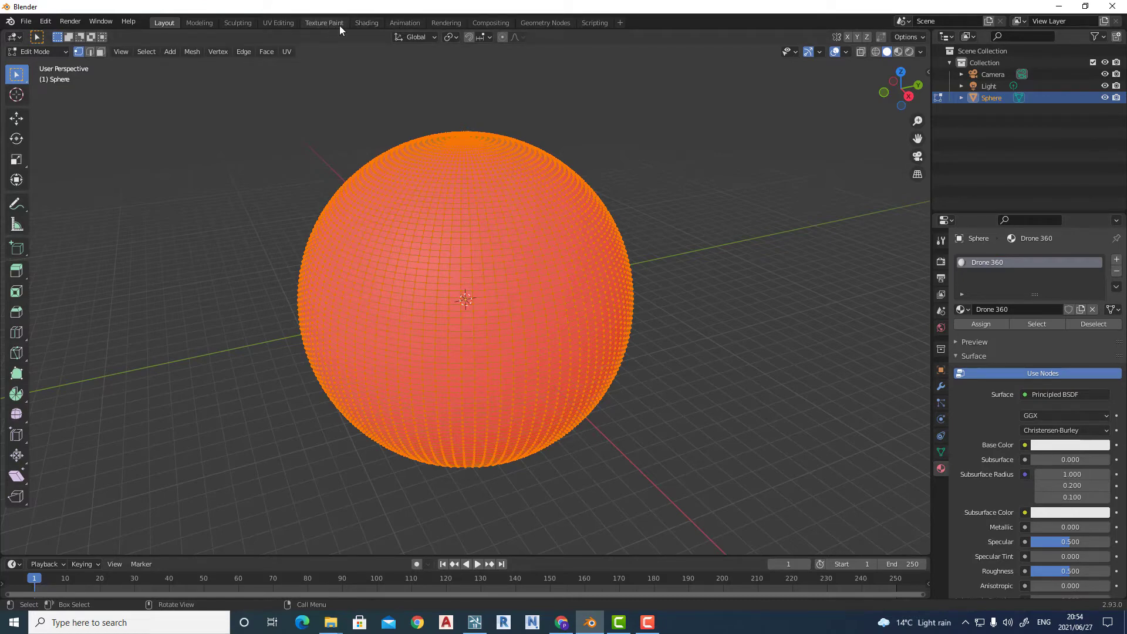
- Move through the Texture Paint tab to the Shading workspace for node editing
click(324, 22)
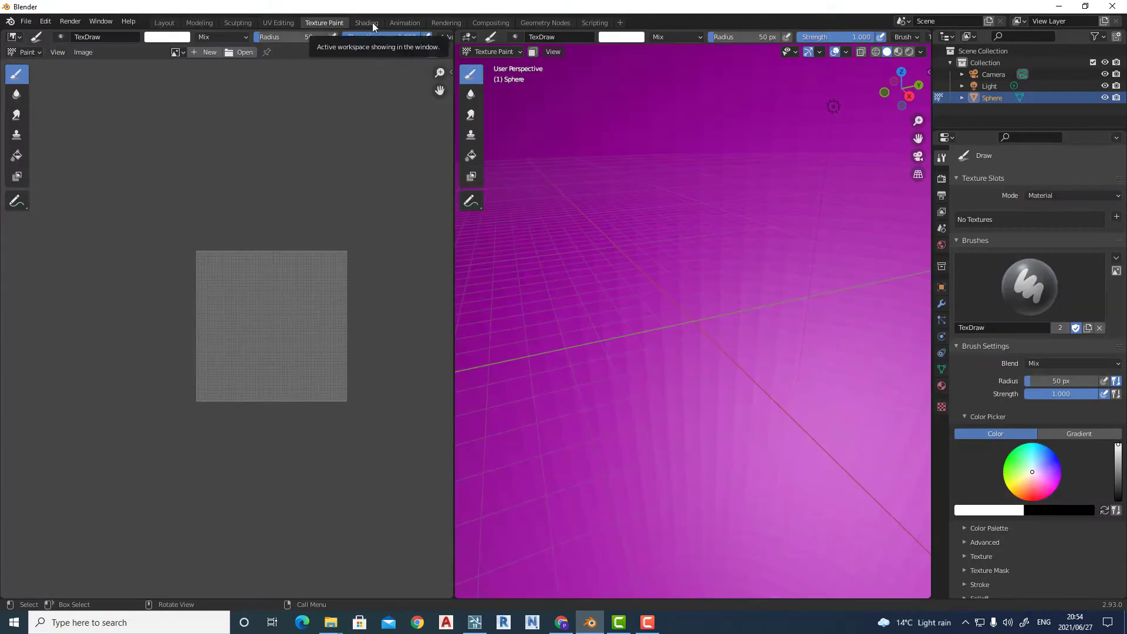
click(366, 22)
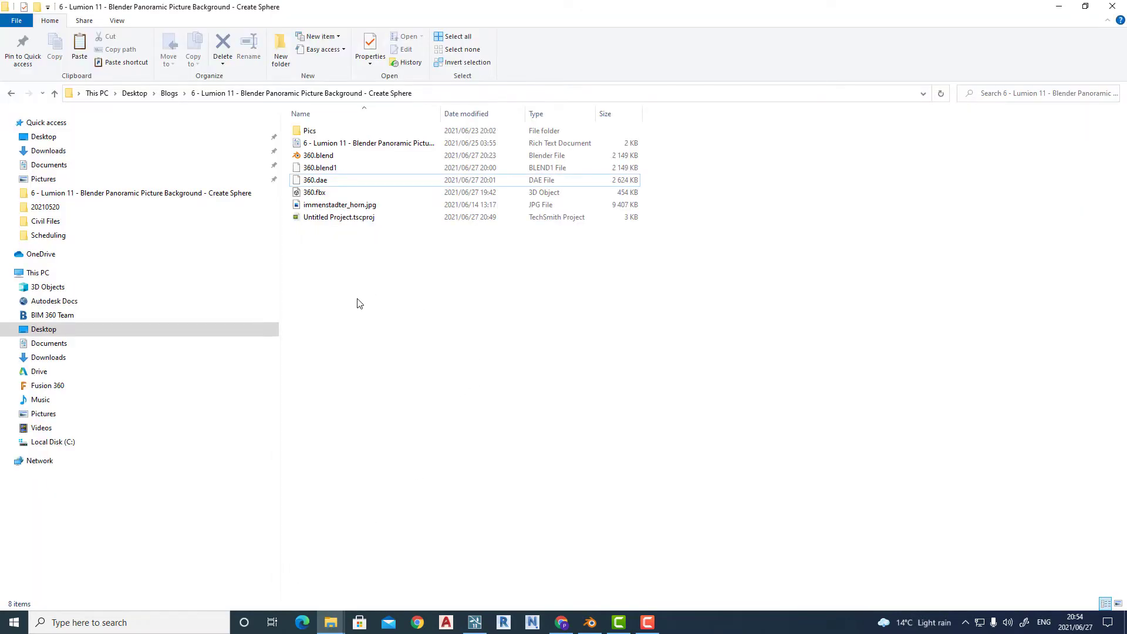
- Open immenstadter_horn.jpg from the project folder to preview the panorama
click(339, 204)
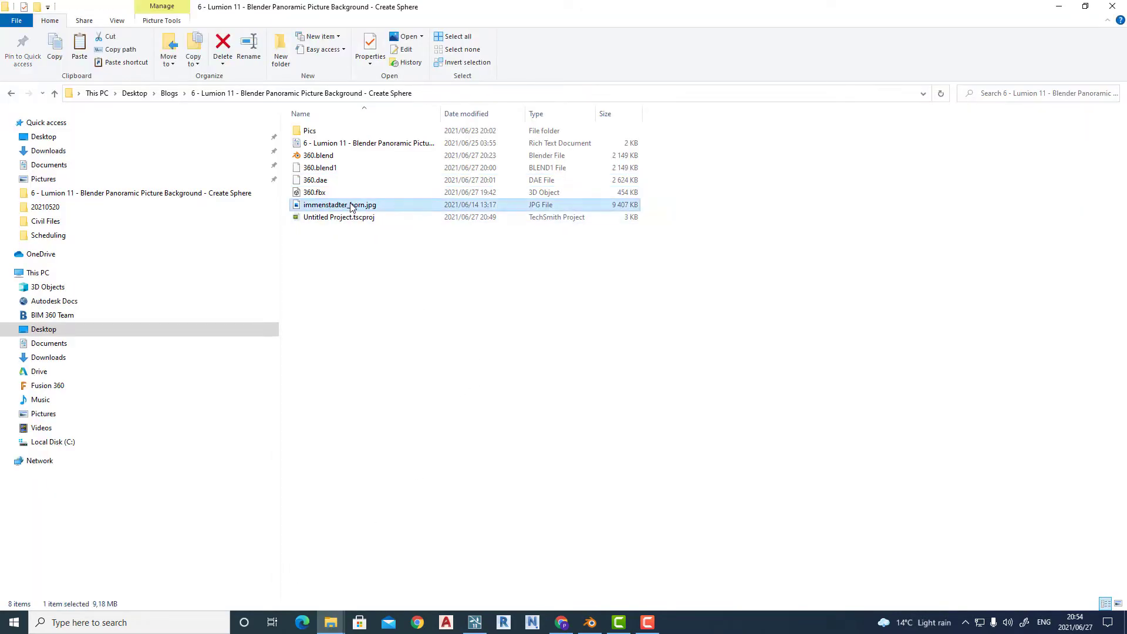
double_click(339, 204)
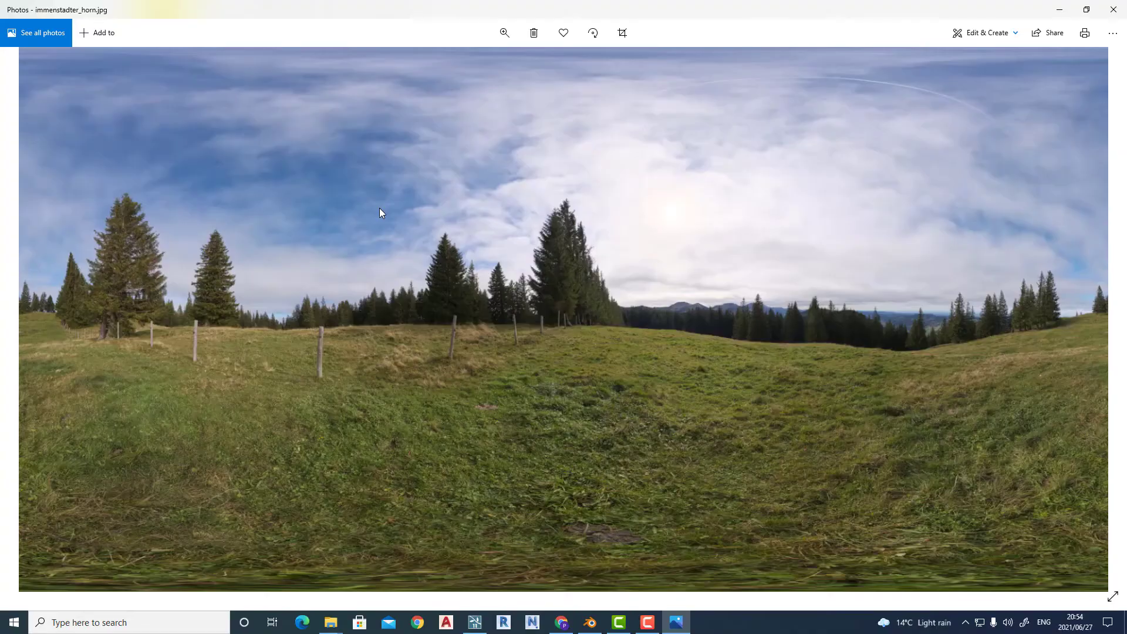
mouse_move(1112, 12)
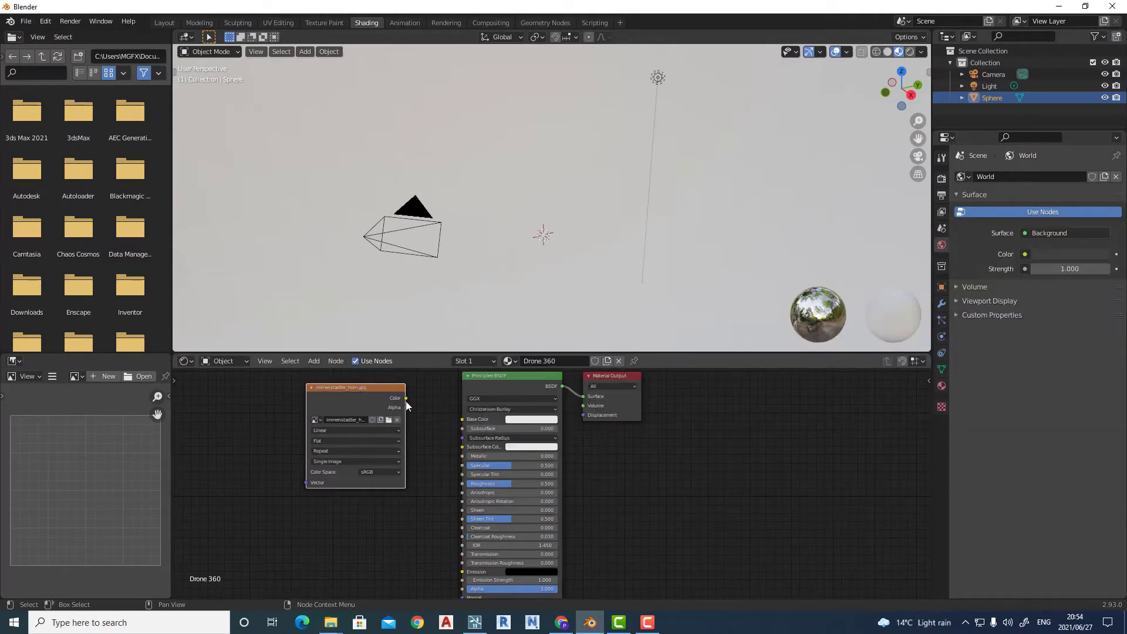
- Connect the photo's Color output to the Principled BSDF Base Color, then return to Layout
drag(406, 398, 463, 419)
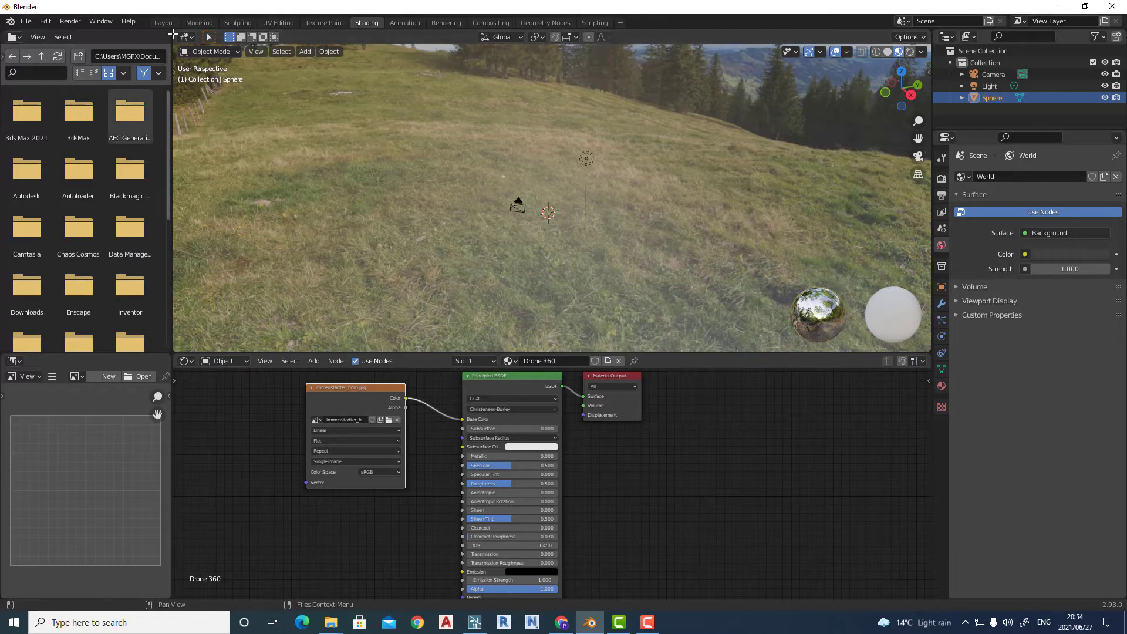
click(163, 22)
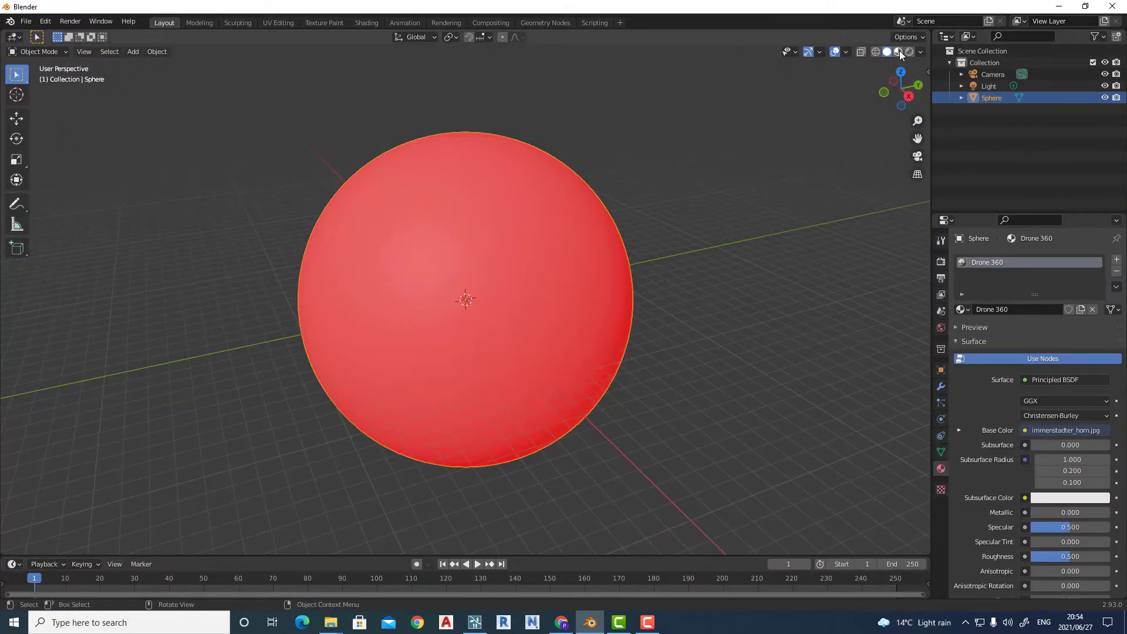
mouse_move(898, 51)
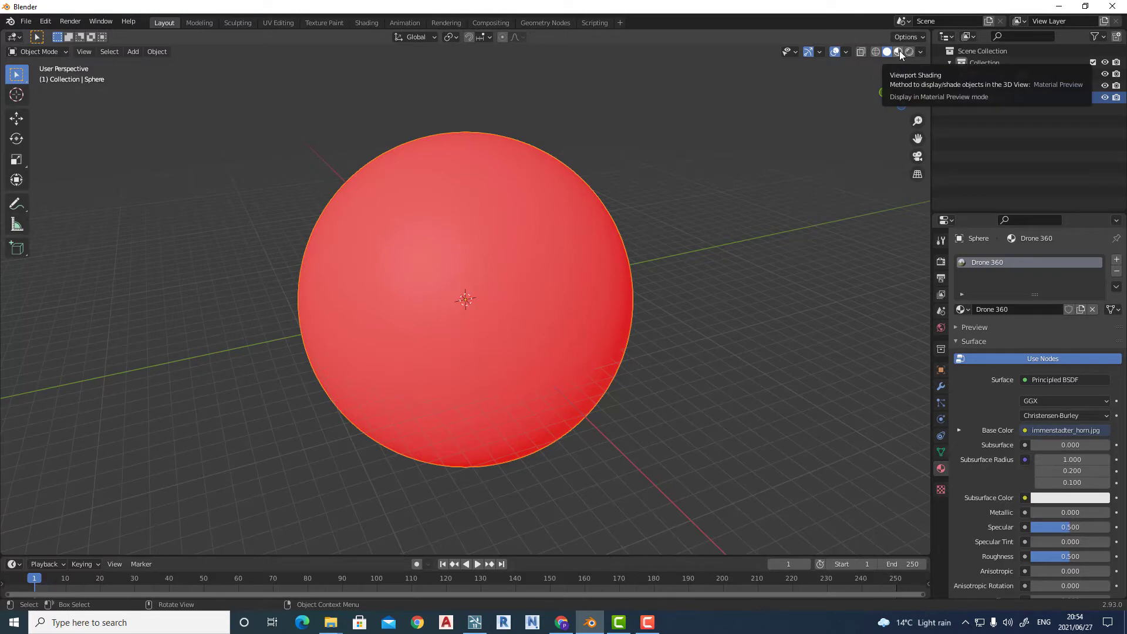
- Show the sphere in Material Preview without the face orientation tint and orbit around it
click(897, 50)
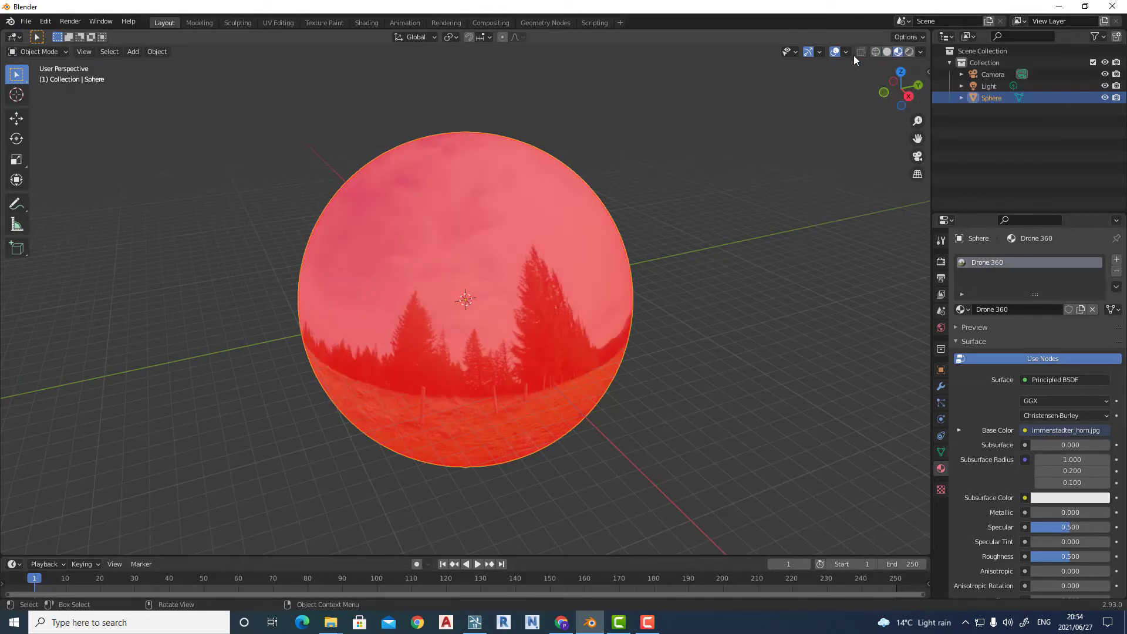
click(847, 52)
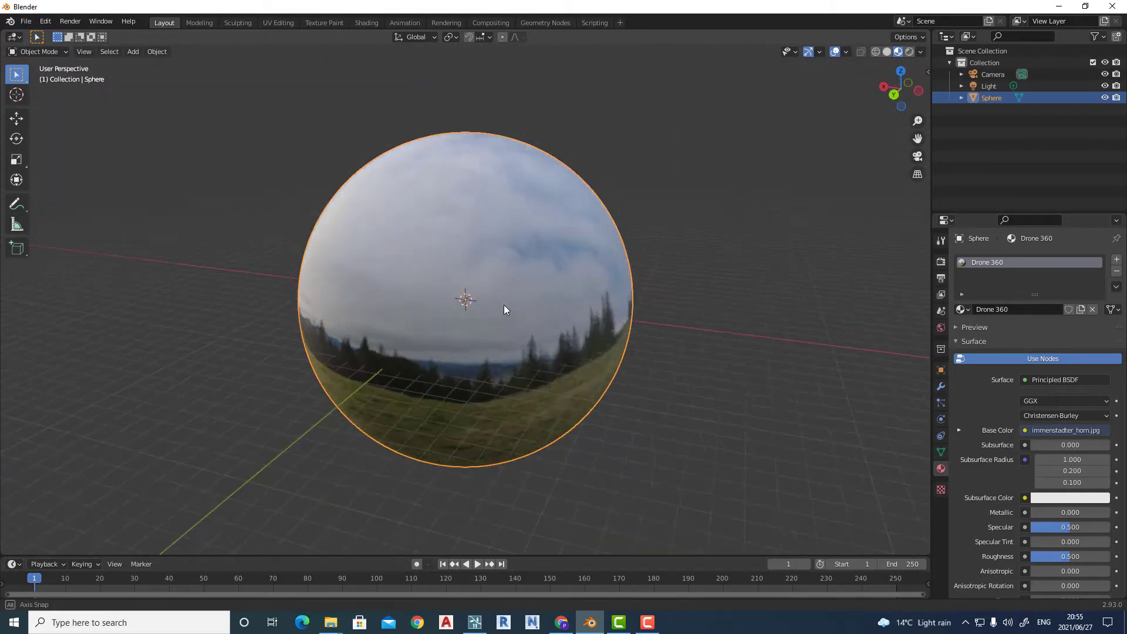
drag(503, 308, 428, 243)
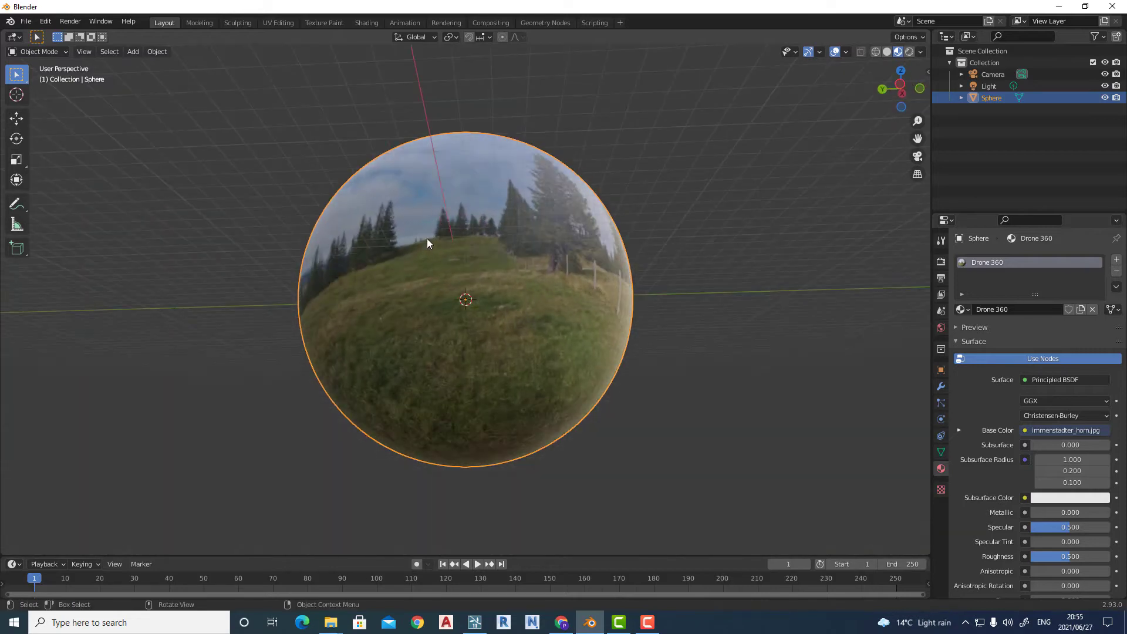
drag(427, 243, 531, 299)
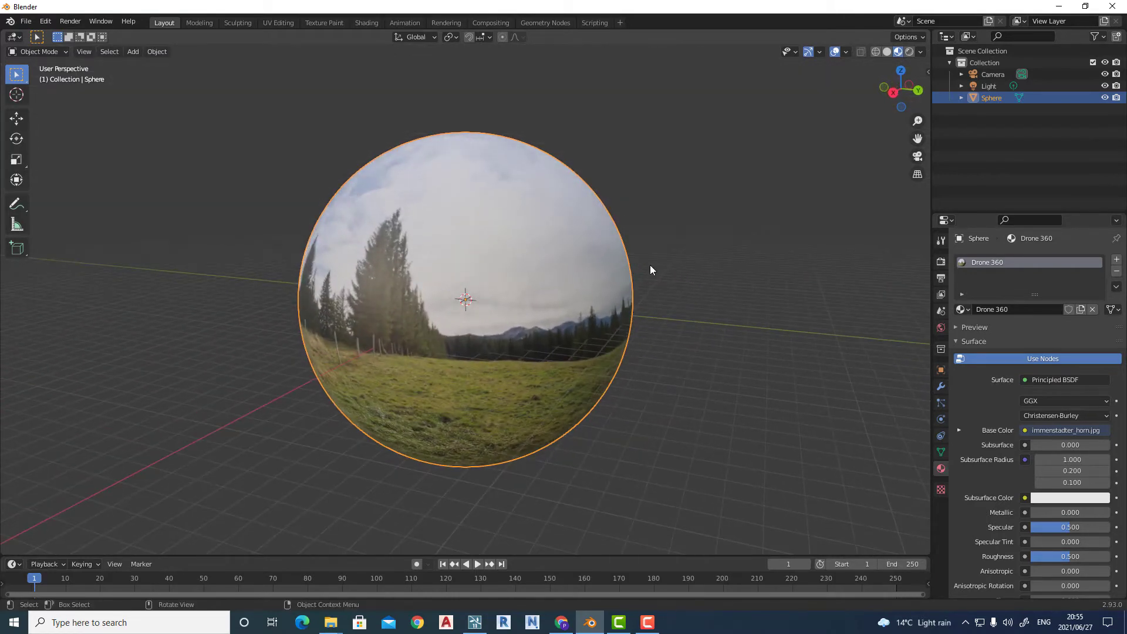
click(25, 21)
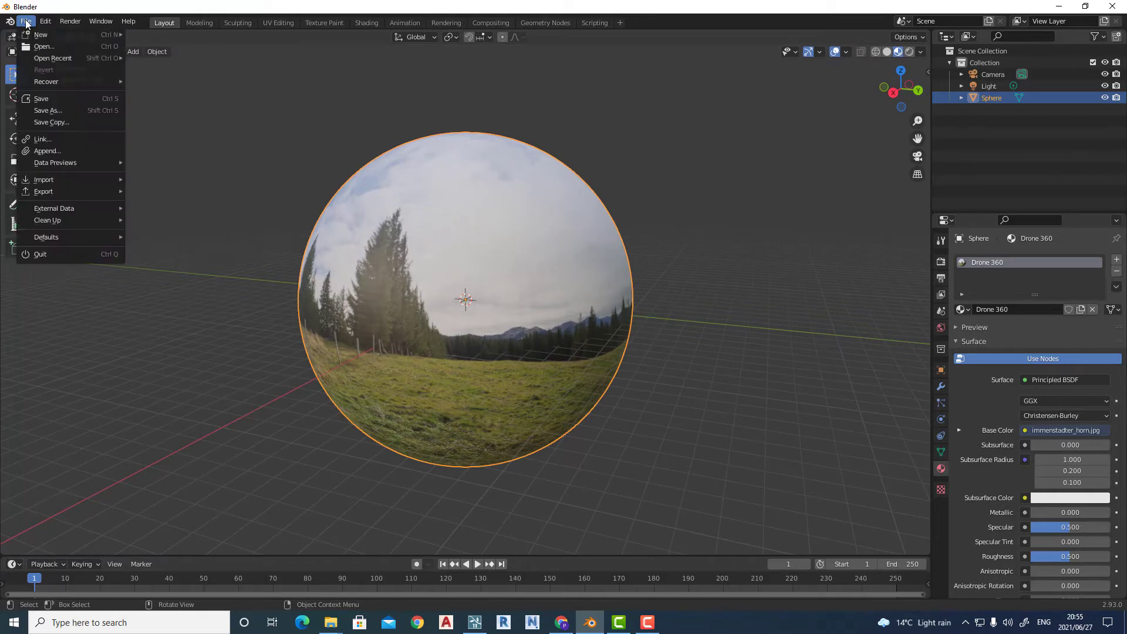
mouse_move(64, 192)
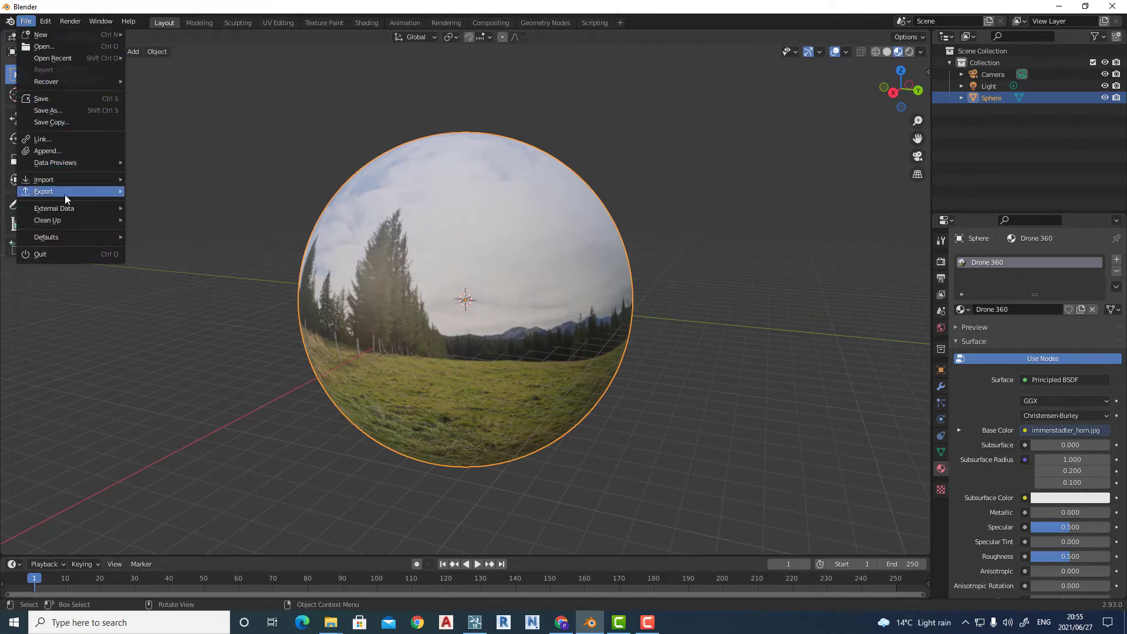
mouse_move(50, 98)
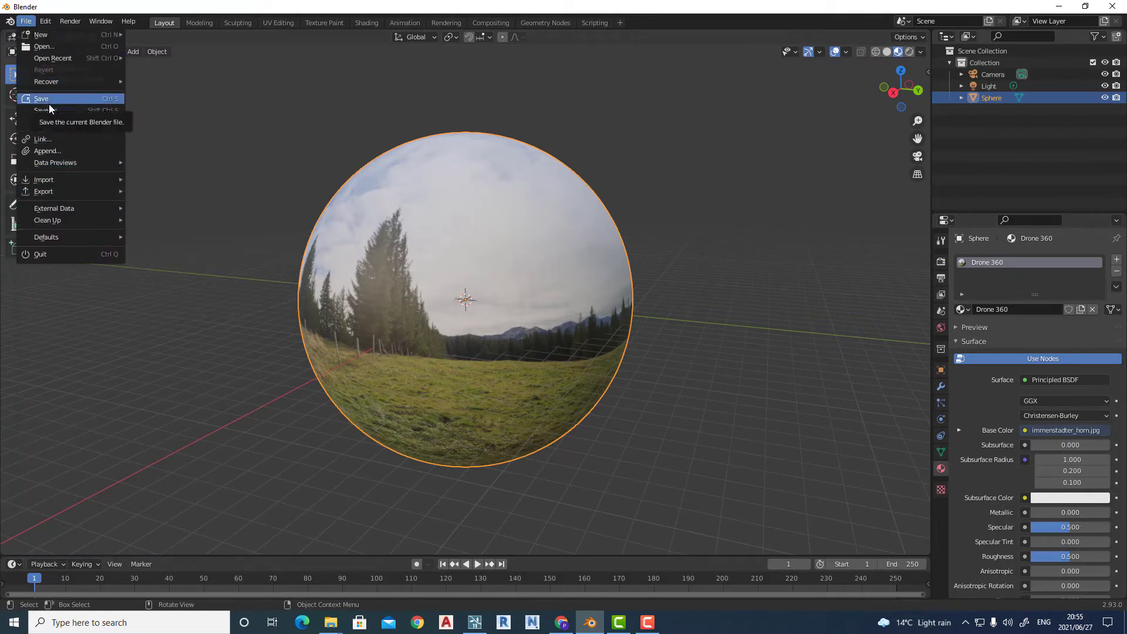
- Save the project as drone 360.blend via Save As
click(43, 110)
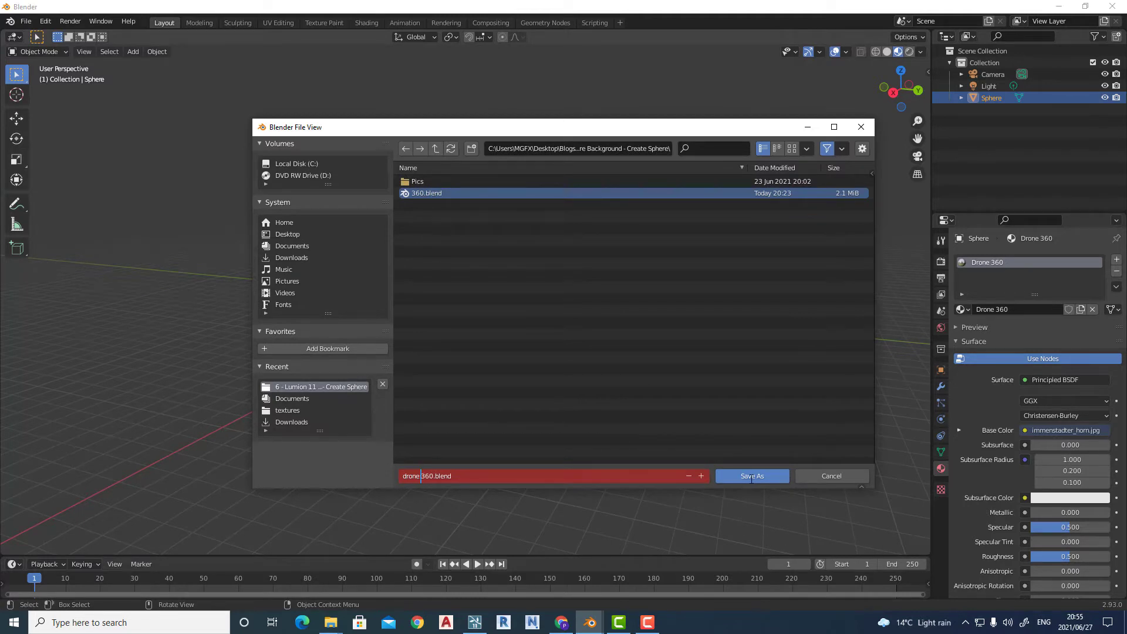
click(751, 475)
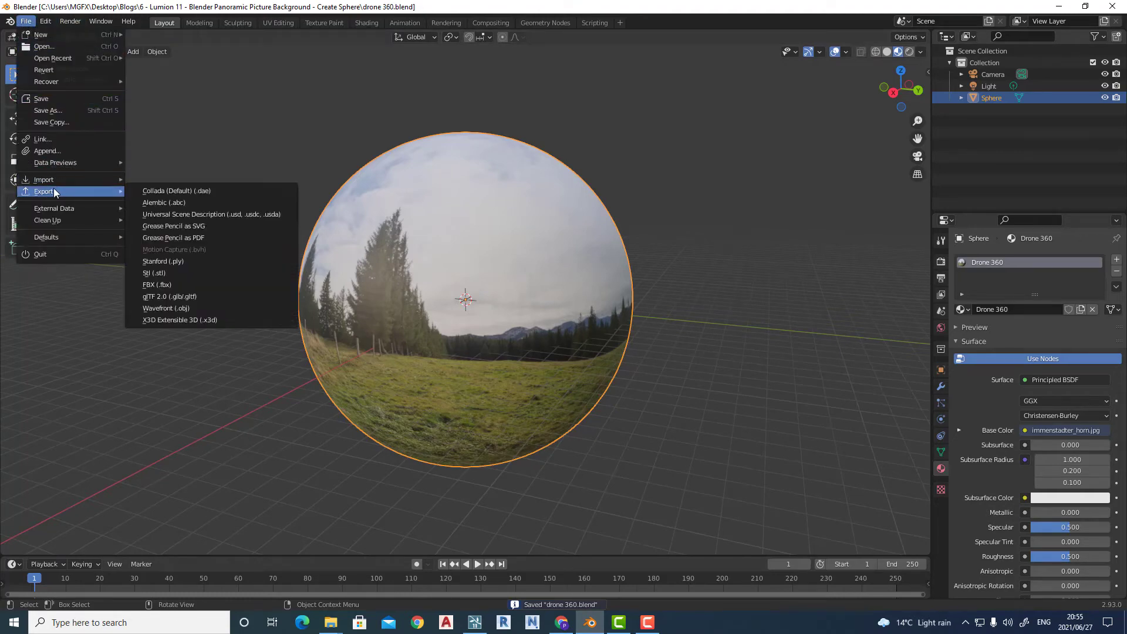
- Export the sphere as Collada drone 360.dae with Copy textures kept on
click(176, 190)
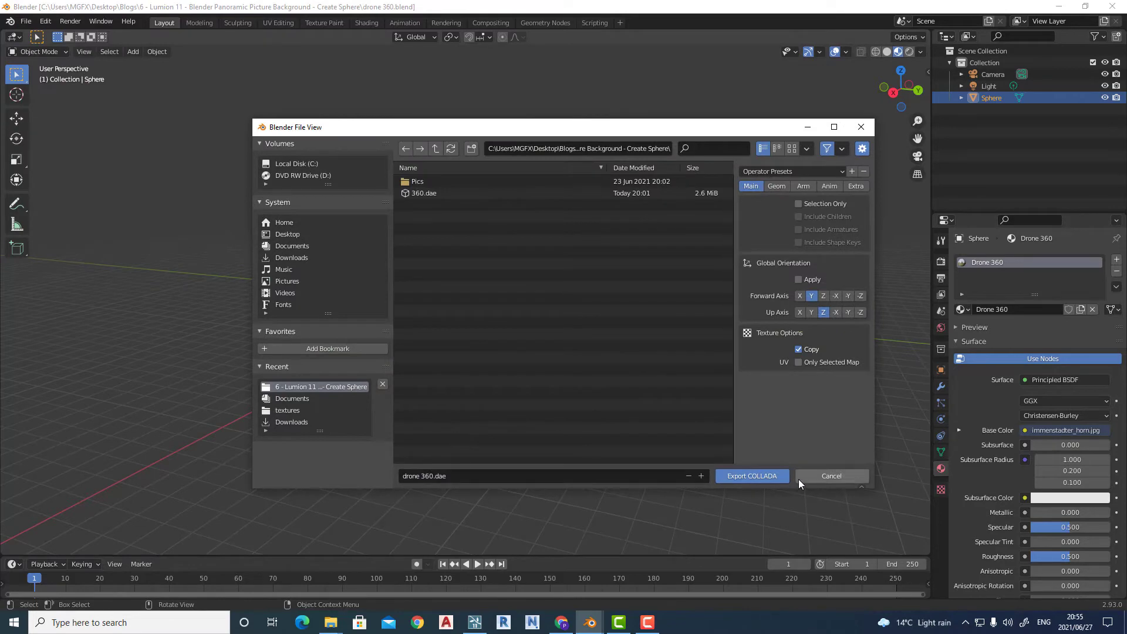
click(752, 475)
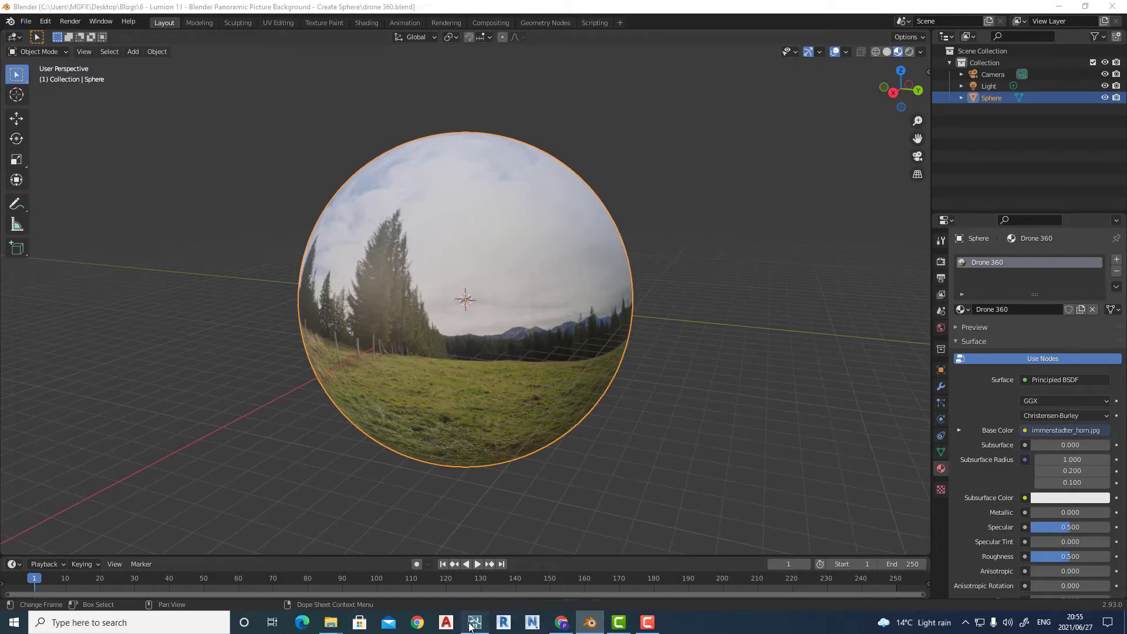
- Switch from Blender over to the Lumion window via the taskbar
click(473, 622)
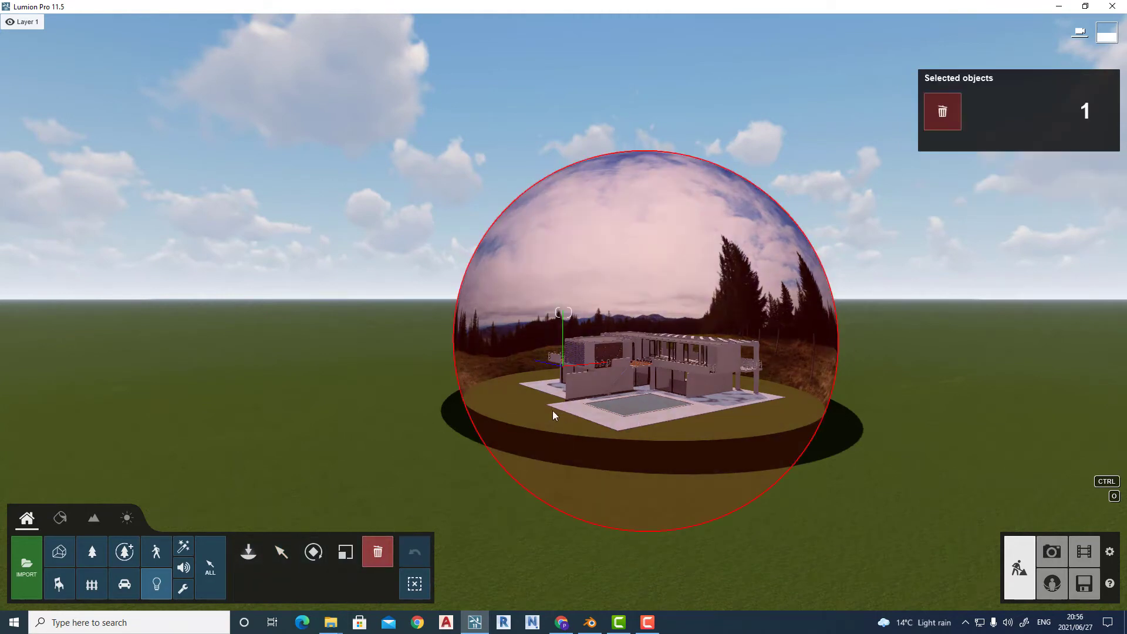
mouse_move(59, 552)
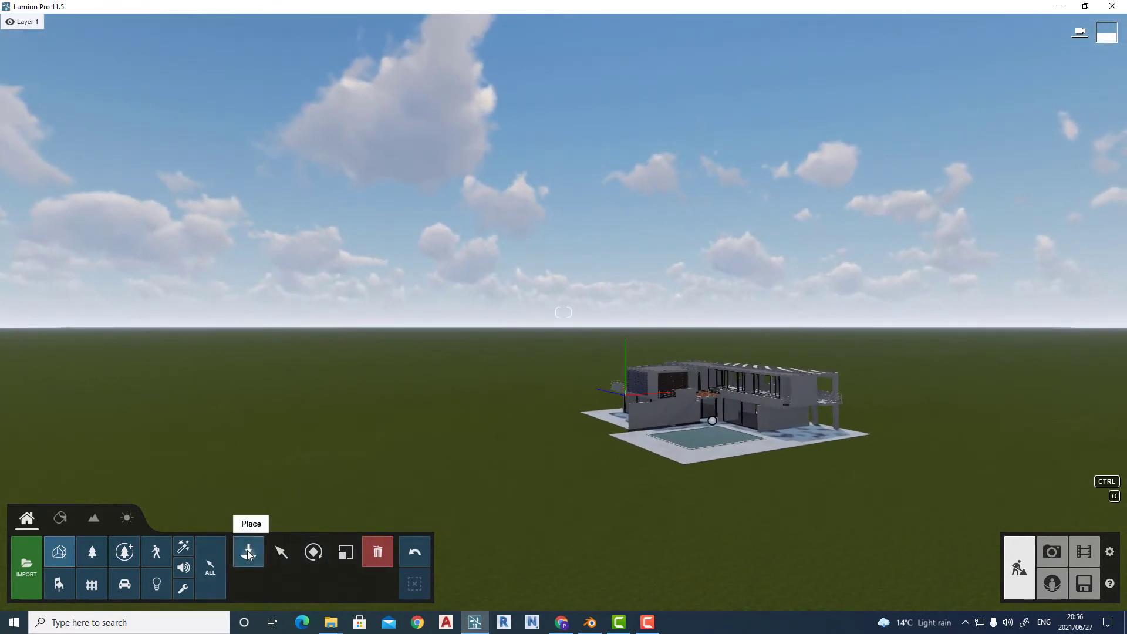
- Import drone 360.dae from the Imported Models library as a 3D Object file and confirm it
click(26, 564)
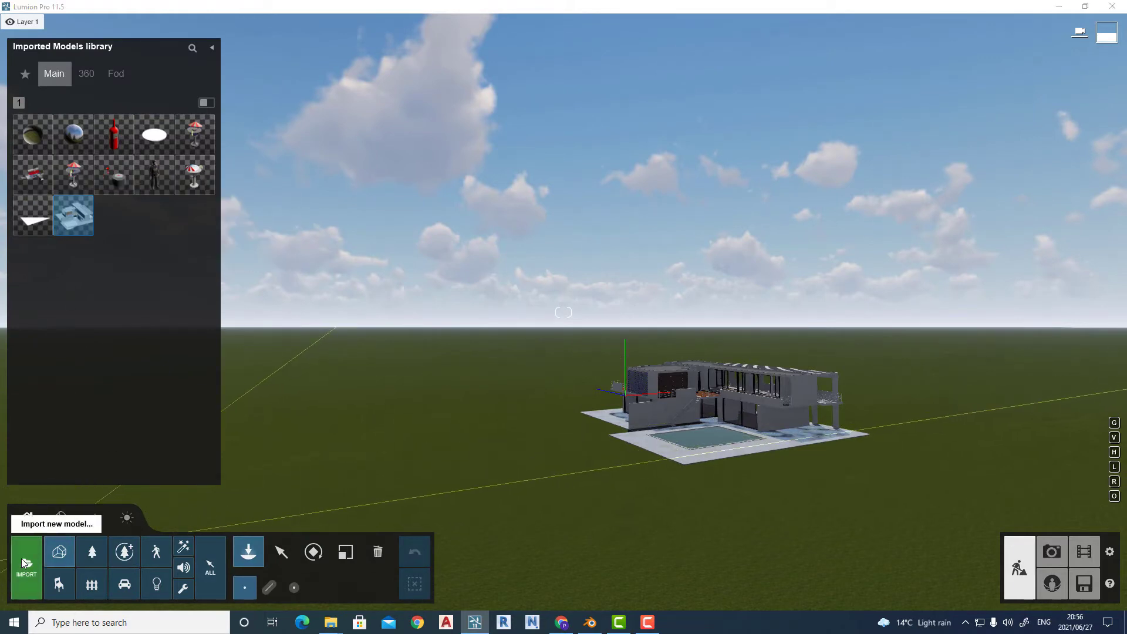
click(25, 565)
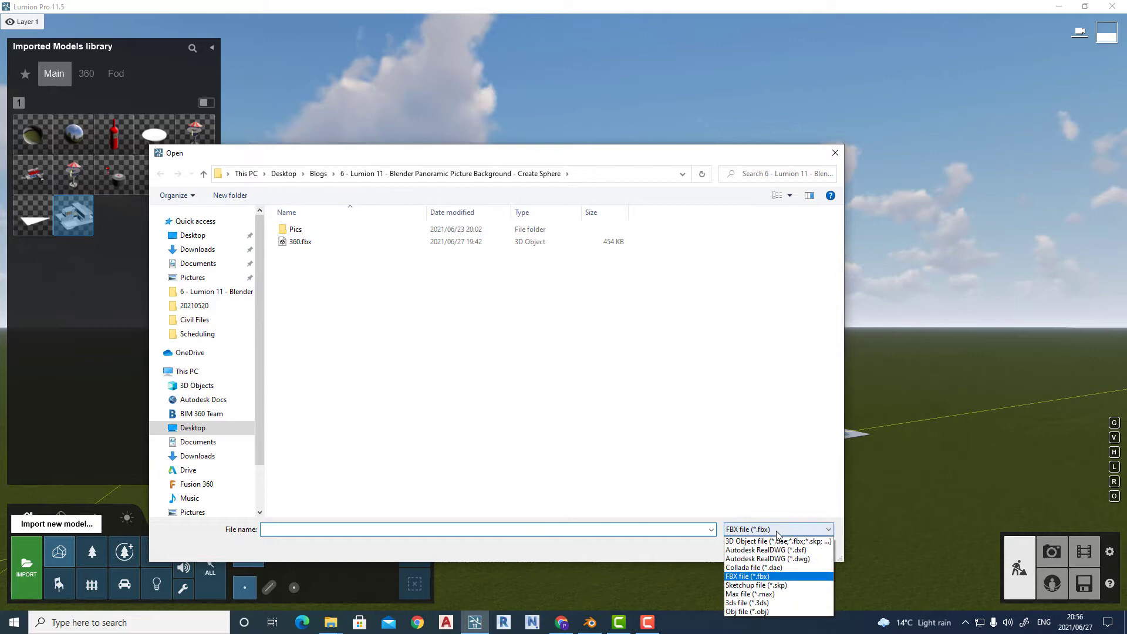
click(776, 542)
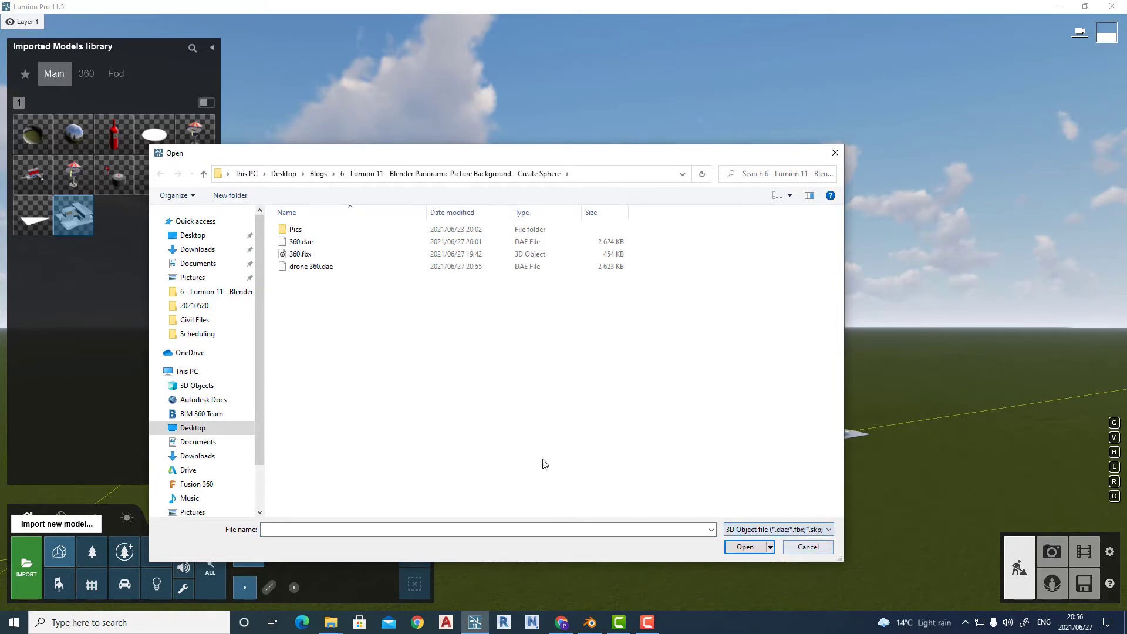
click(310, 267)
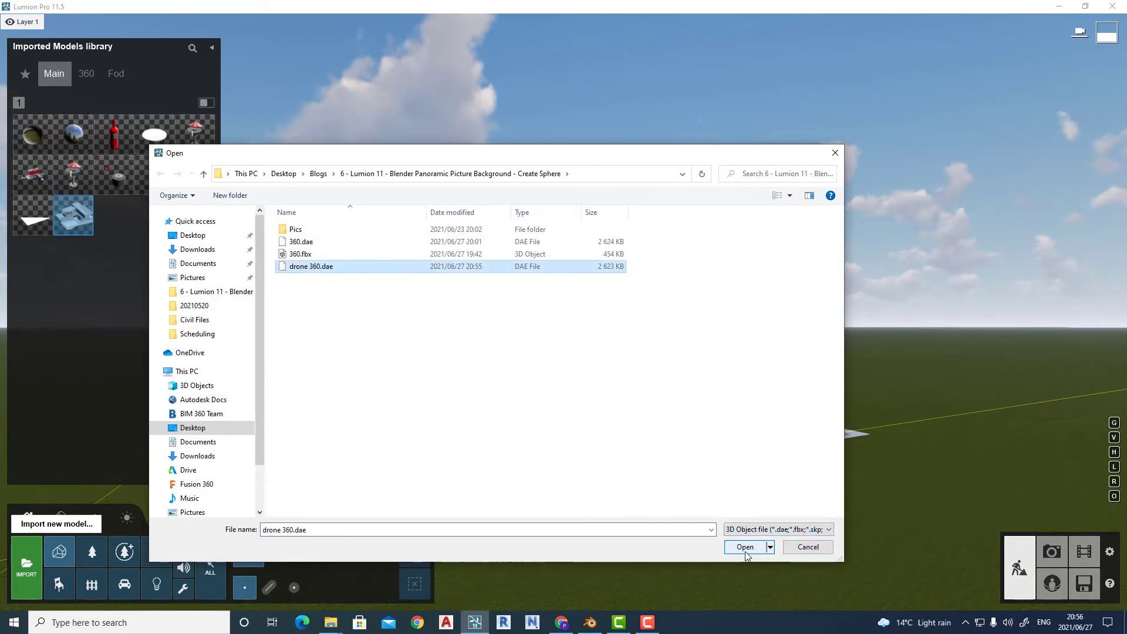
click(745, 547)
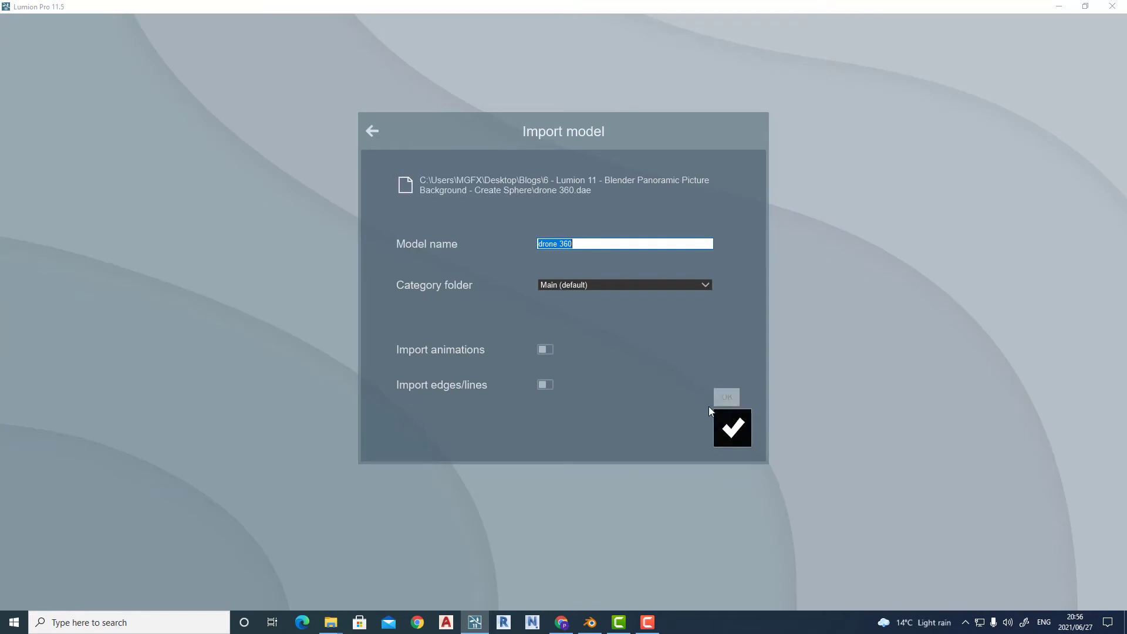
click(732, 427)
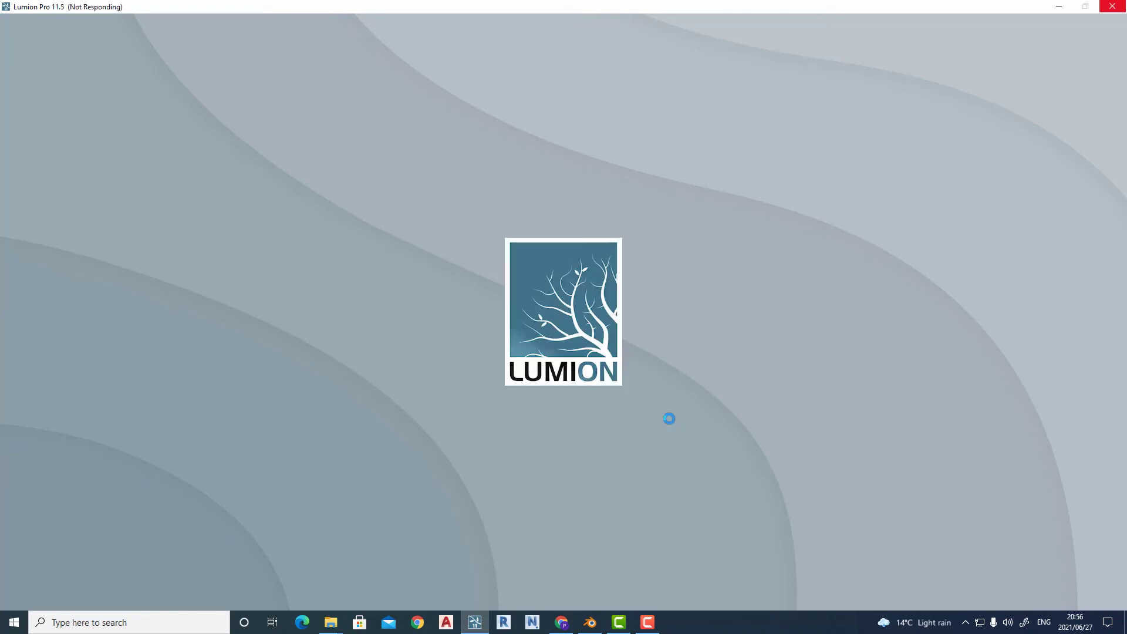
mouse_move(658, 406)
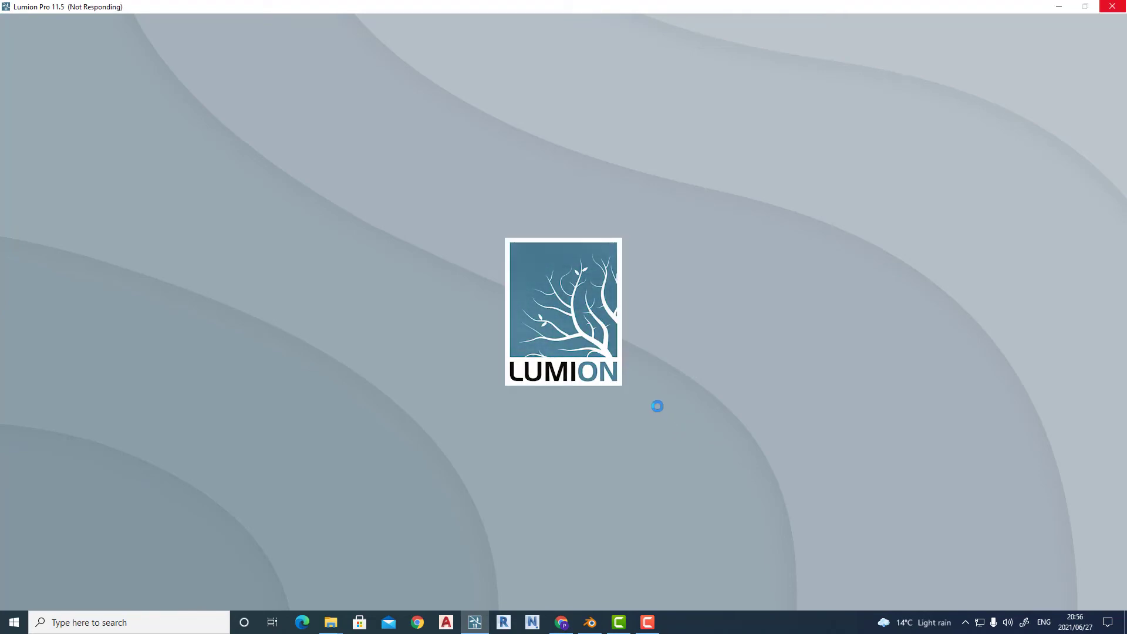
mouse_move(648, 406)
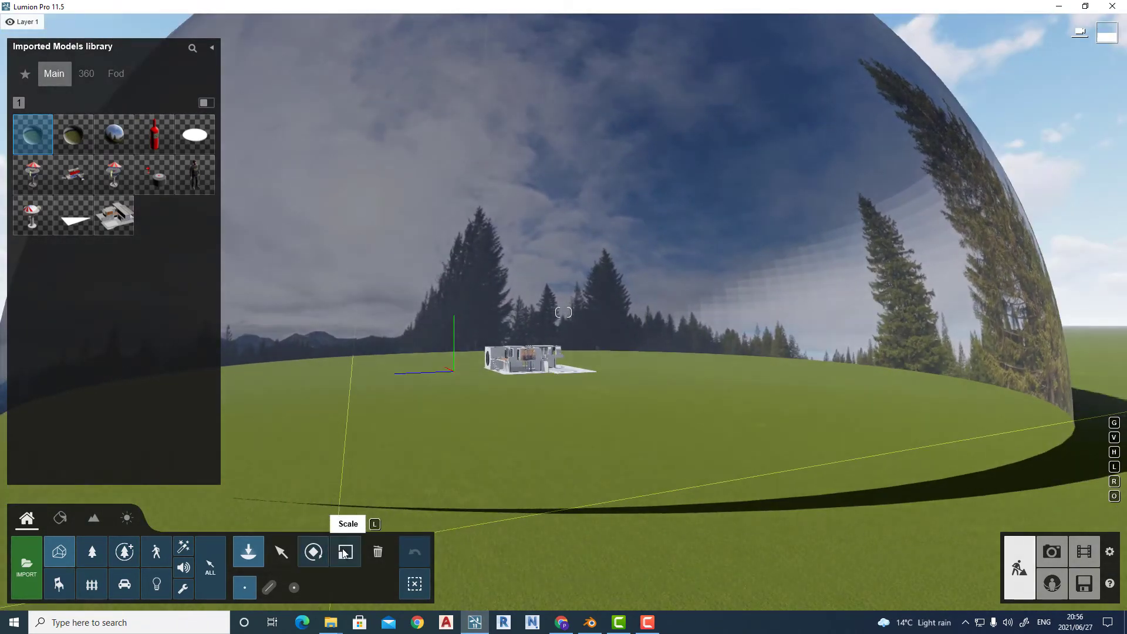
- Select the placed panorama sphere with the Scale tool to resize it around the house
click(345, 552)
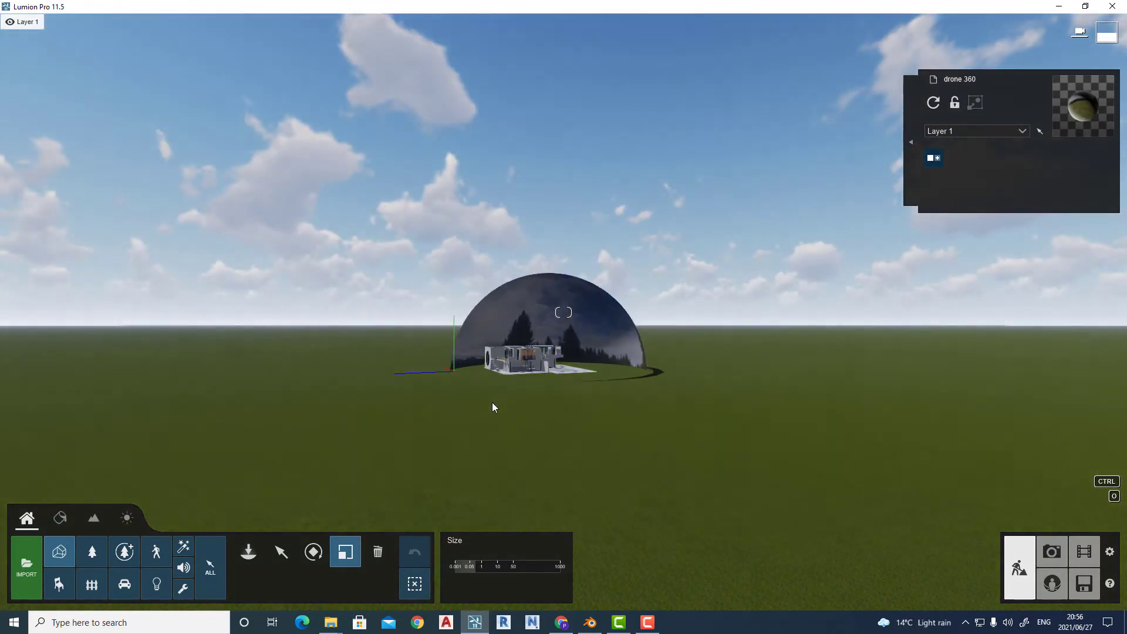
click(281, 552)
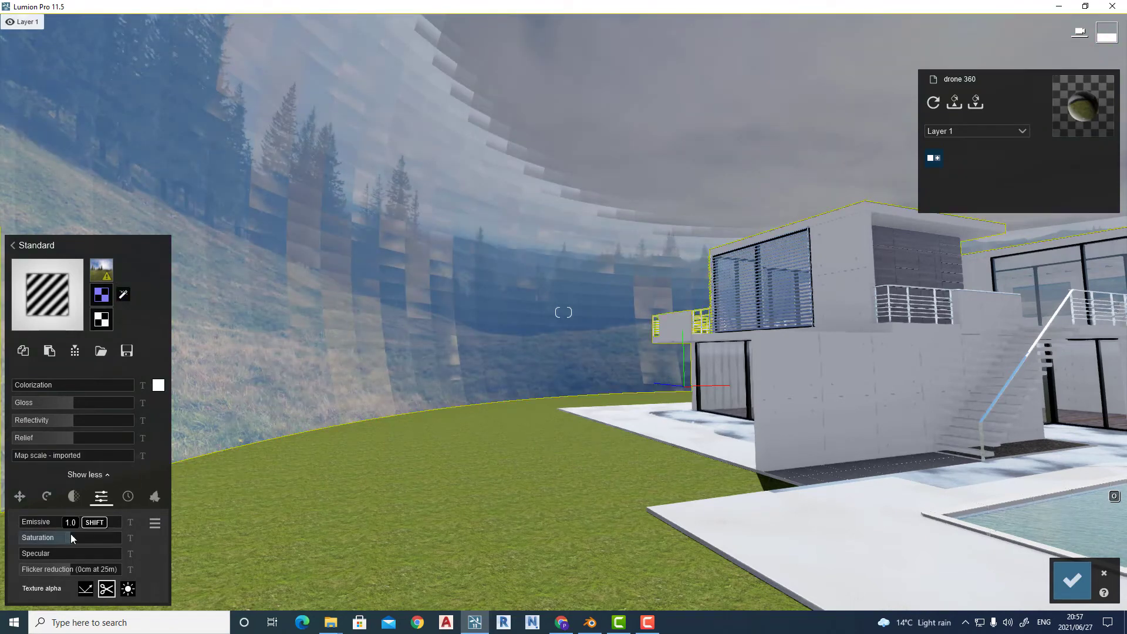
- Raise the sphere material's saturation and move on to its transparency settings
click(20, 497)
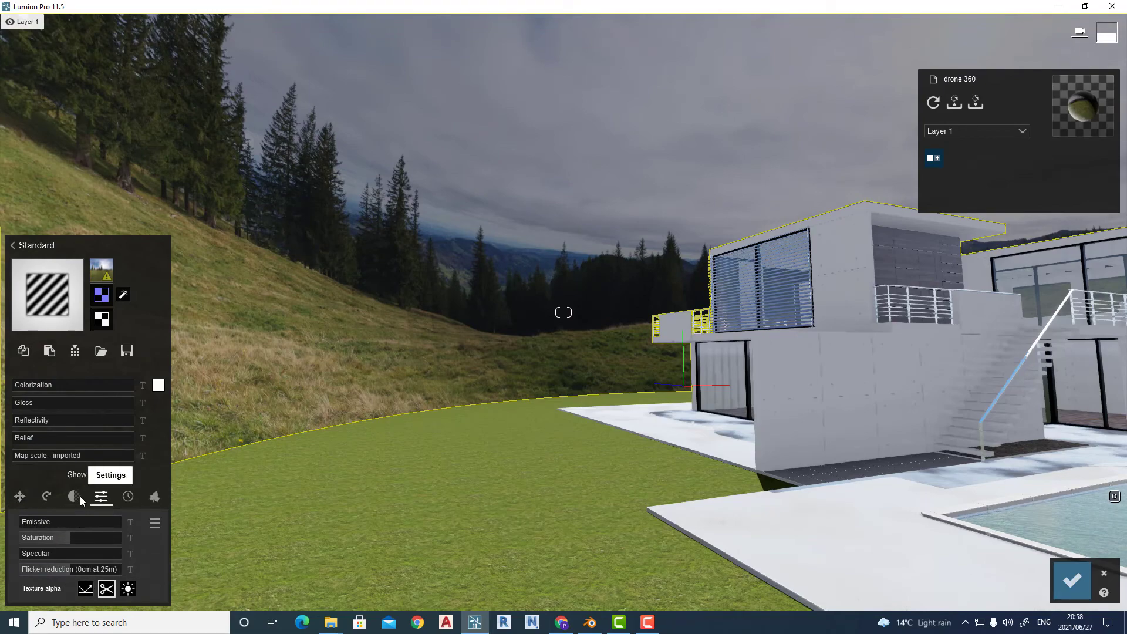
click(72, 496)
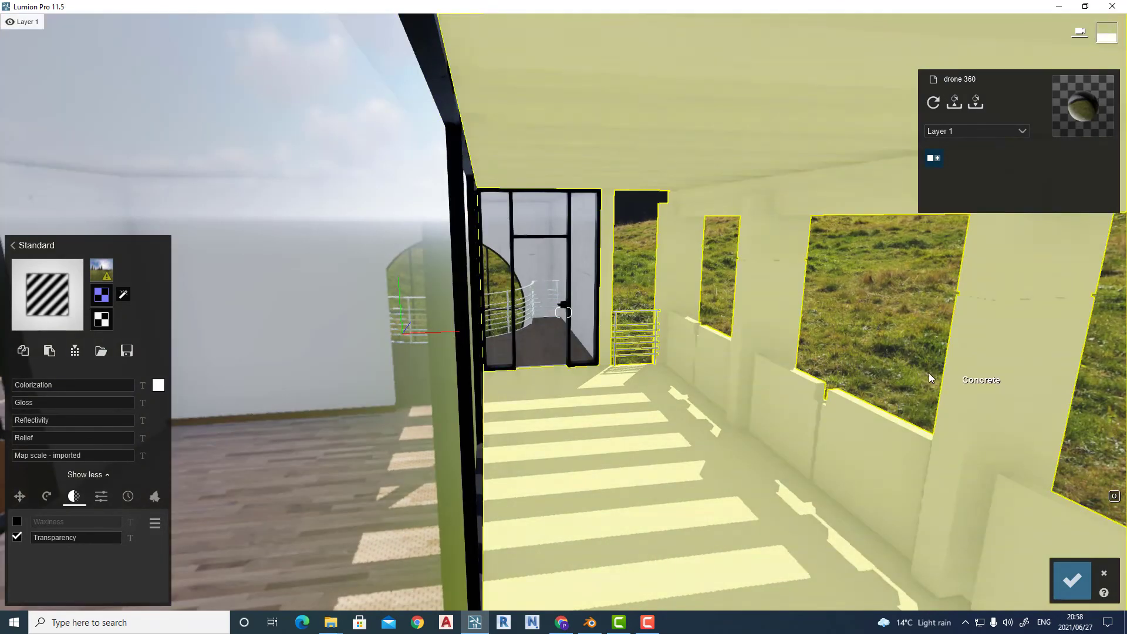
mouse_move(949, 416)
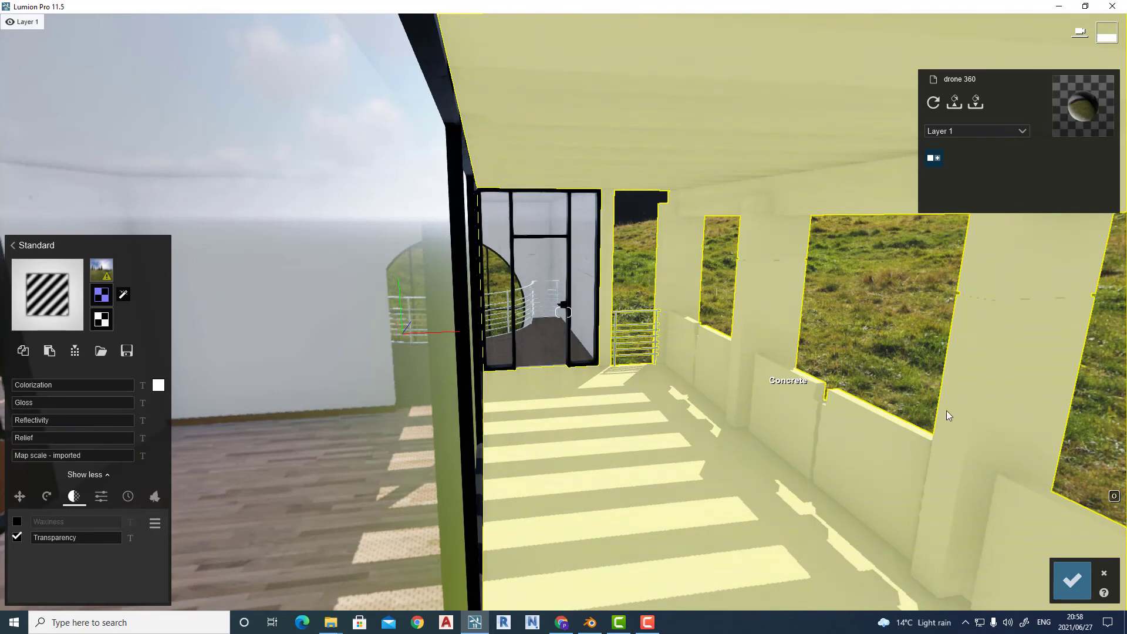
mouse_move(654, 533)
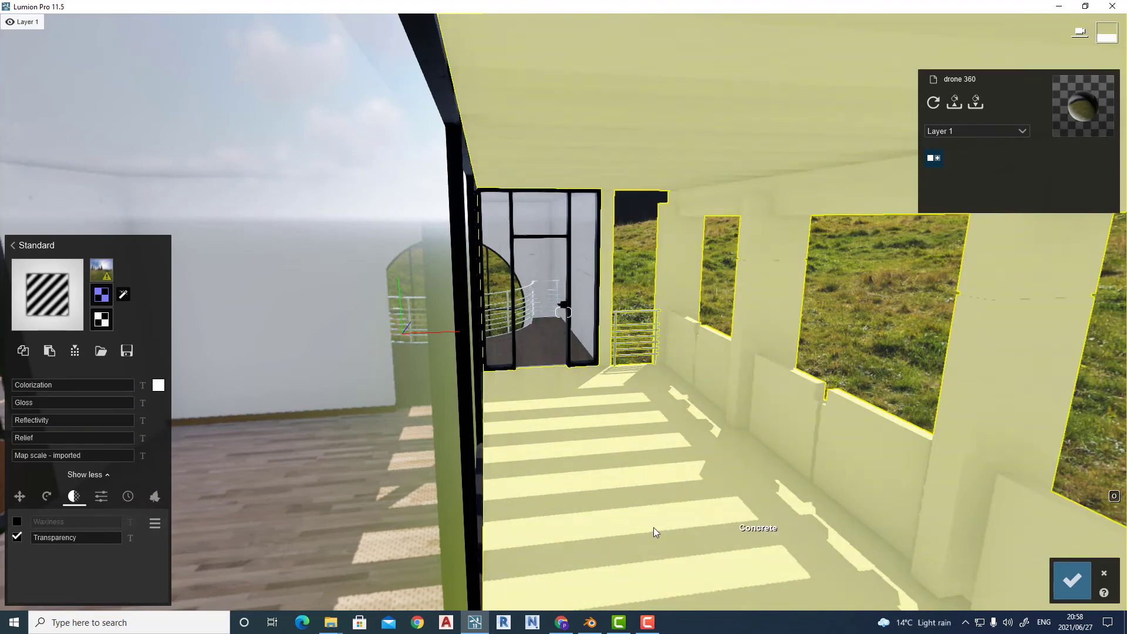